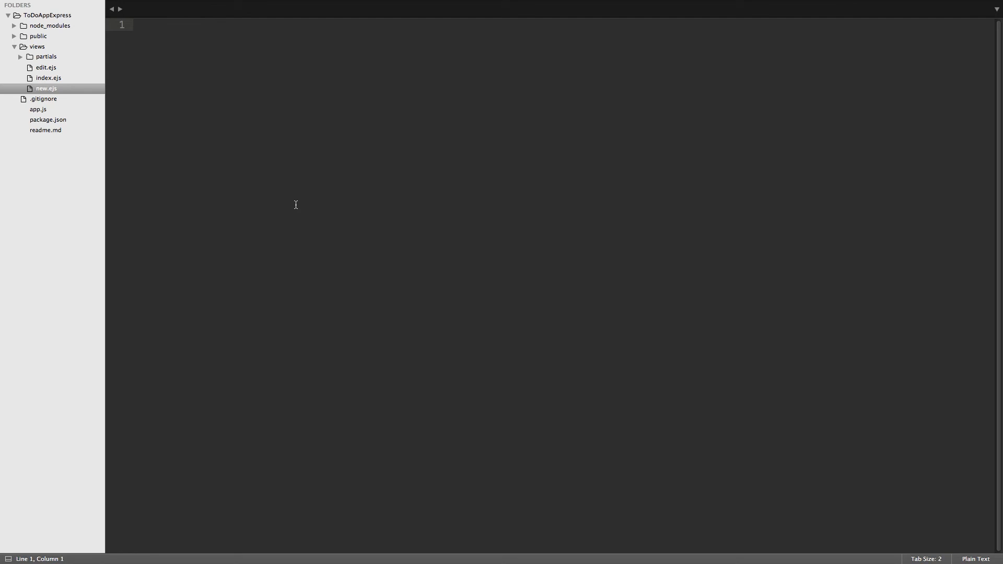
mouse_move(229, 173)
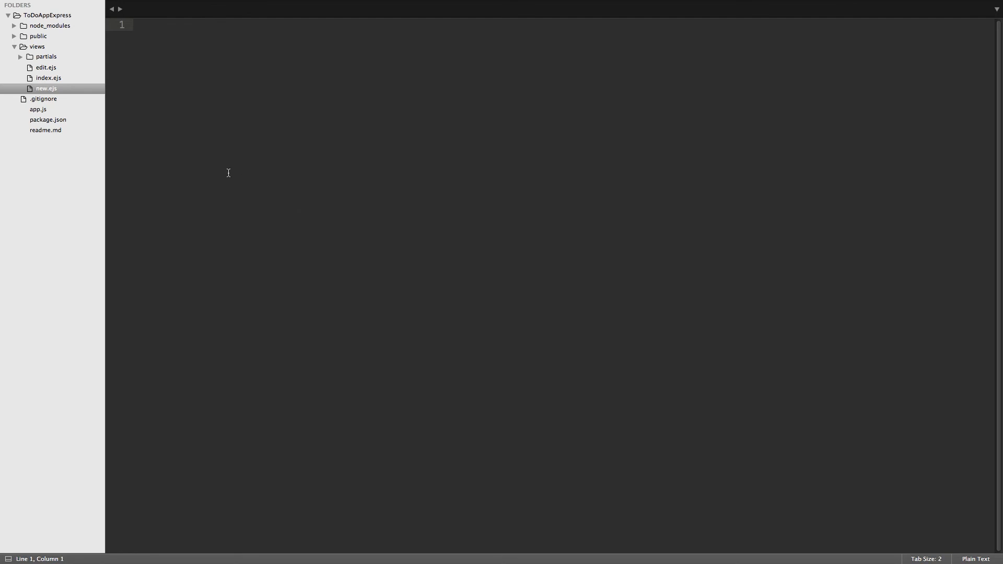
- Open the new.ejs template containing the New Item heading and form
click(46, 88)
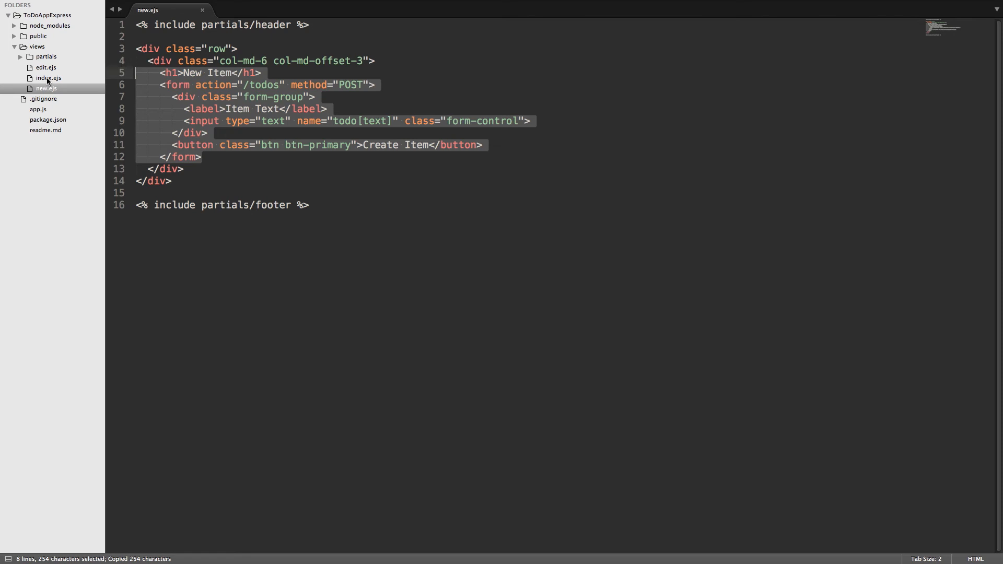
- Paste the form above the To Do Items heading in index.ejs and delete the New Item link
click(46, 77)
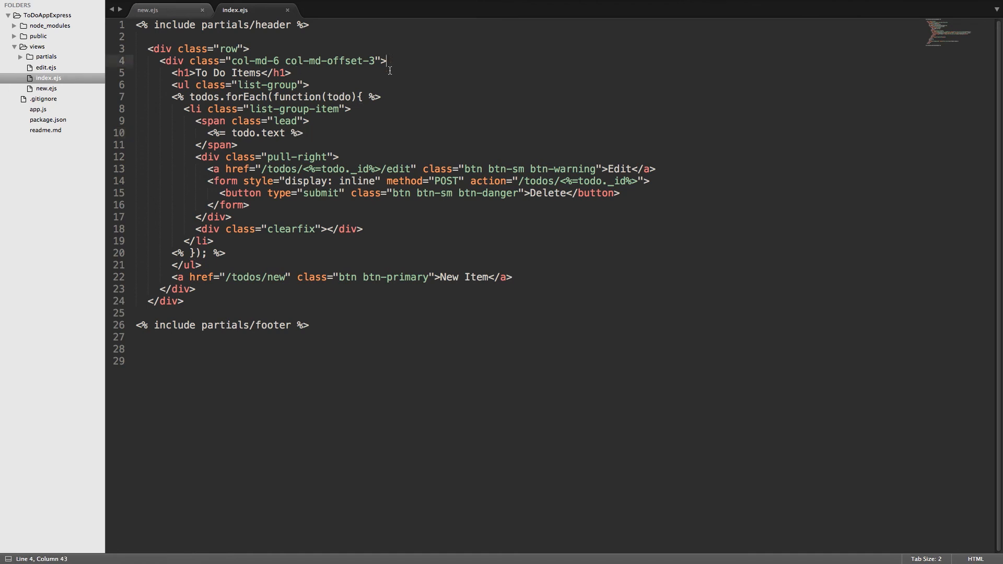
key(enter)
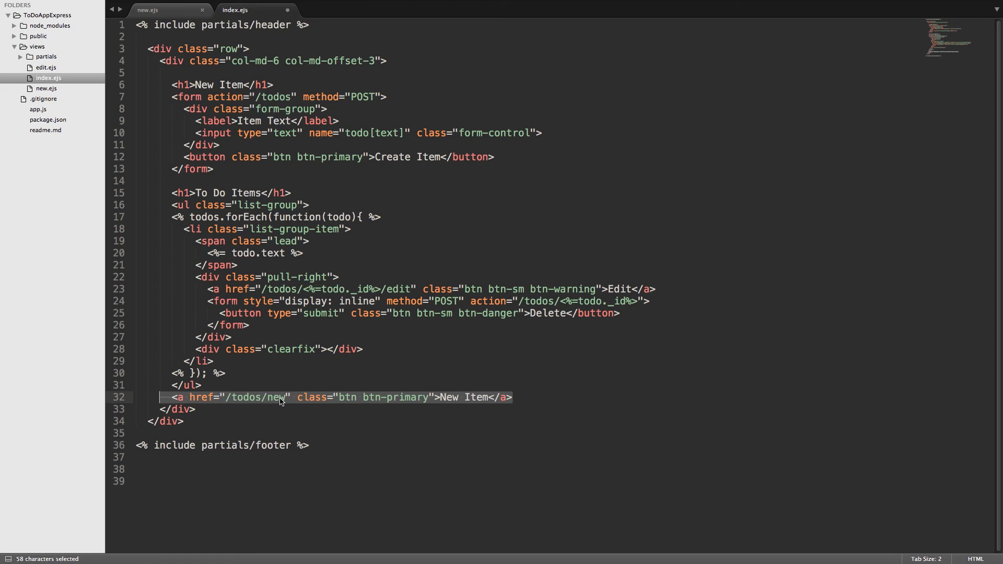
click(518, 397)
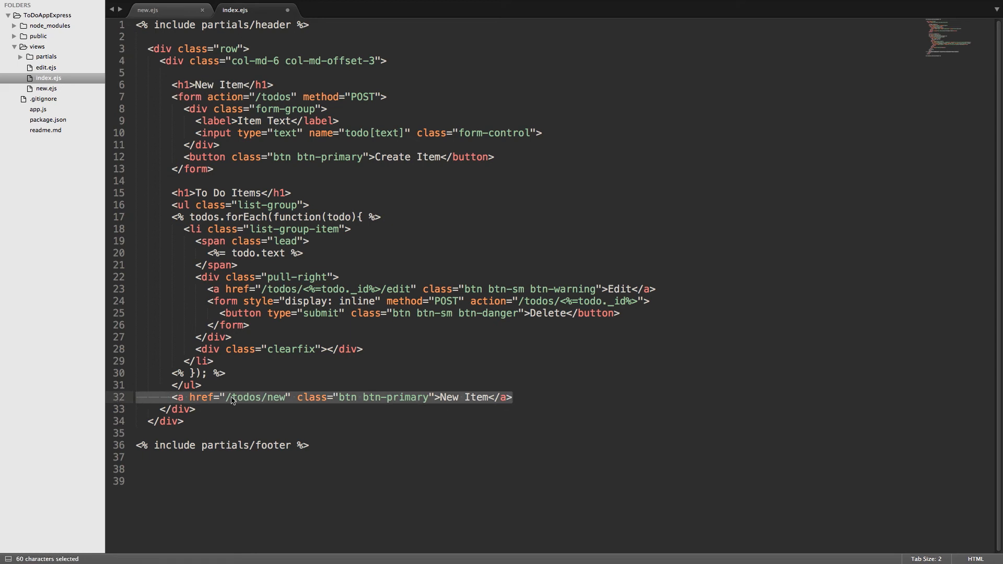
key(Delete)
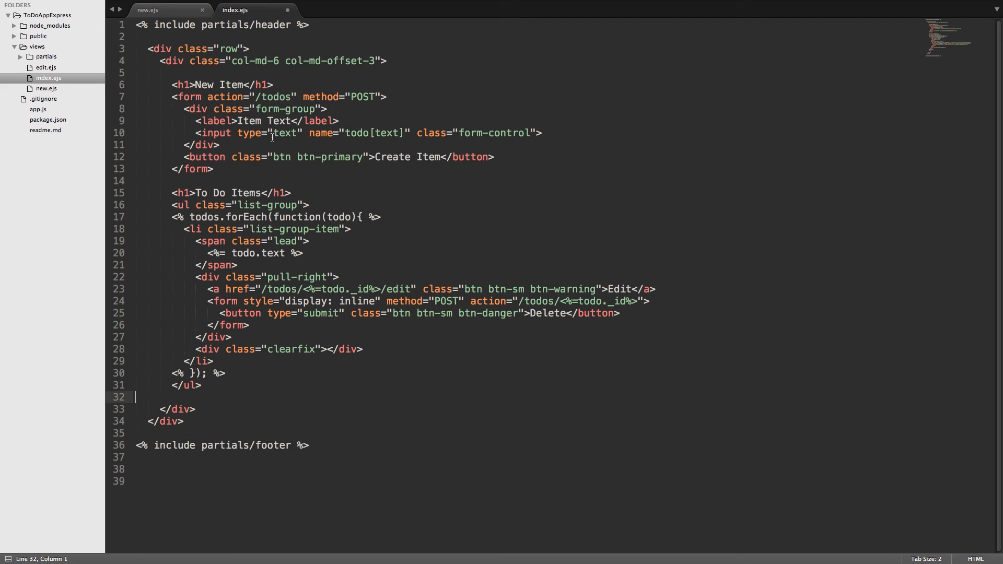
drag(176, 97, 371, 97)
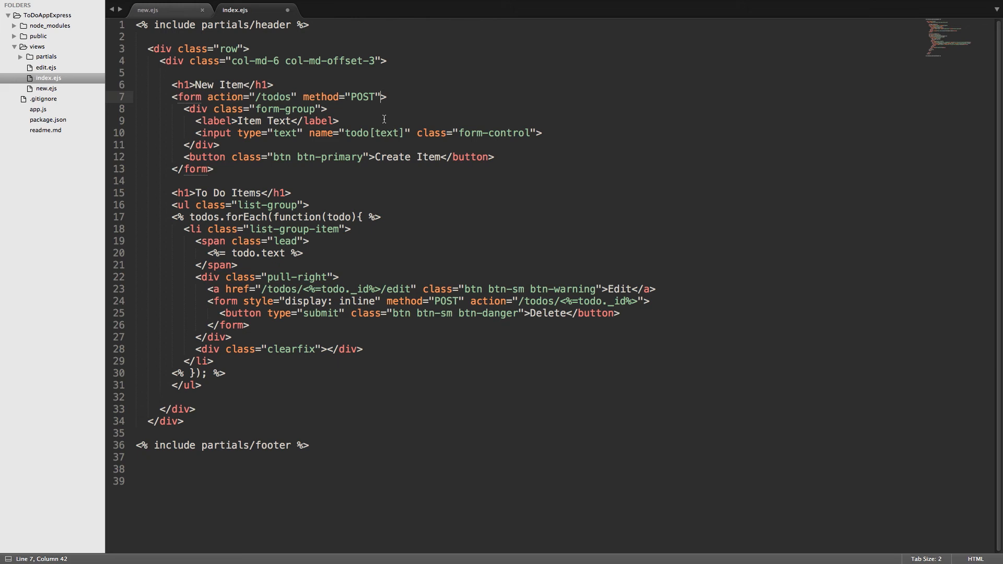
- Add id="new-todo-form" to the index.ejs form tag and save it
text(id="")
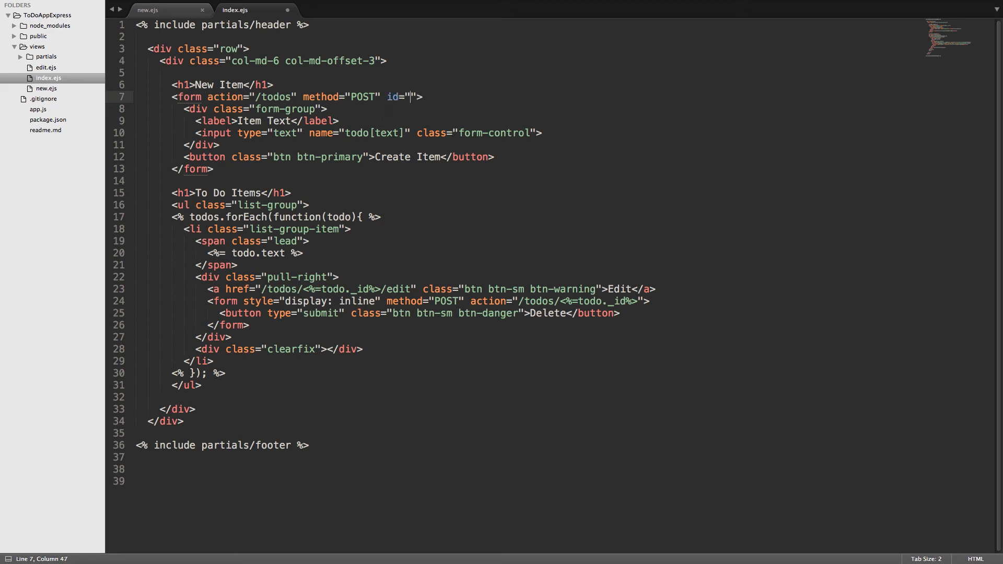
text(new-todo-fo)
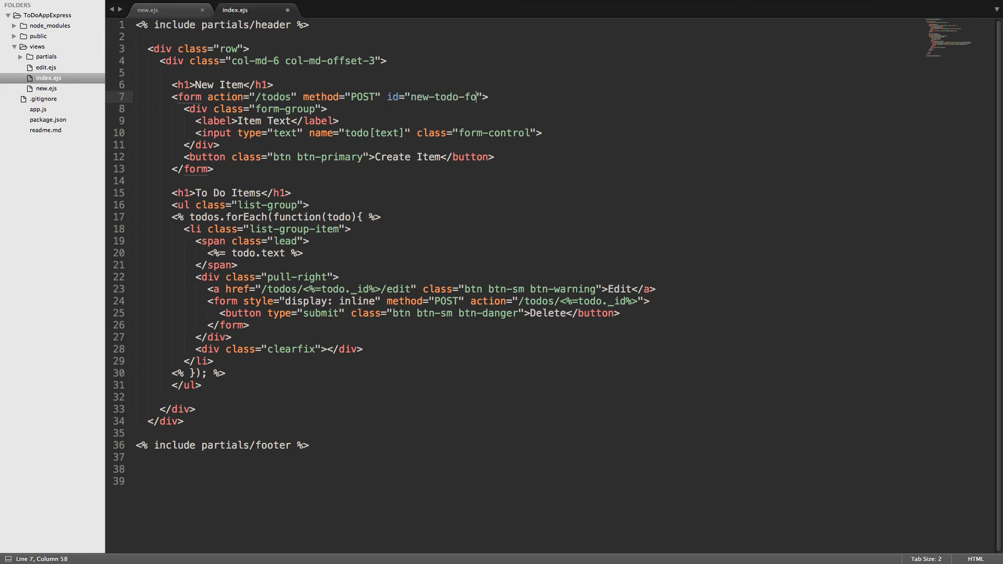
text(rm)
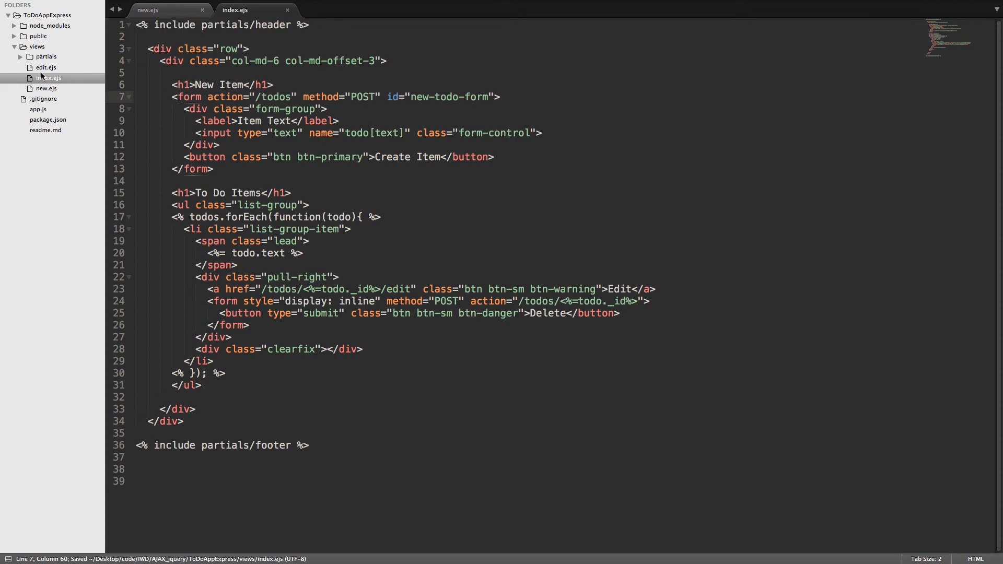
click(38, 36)
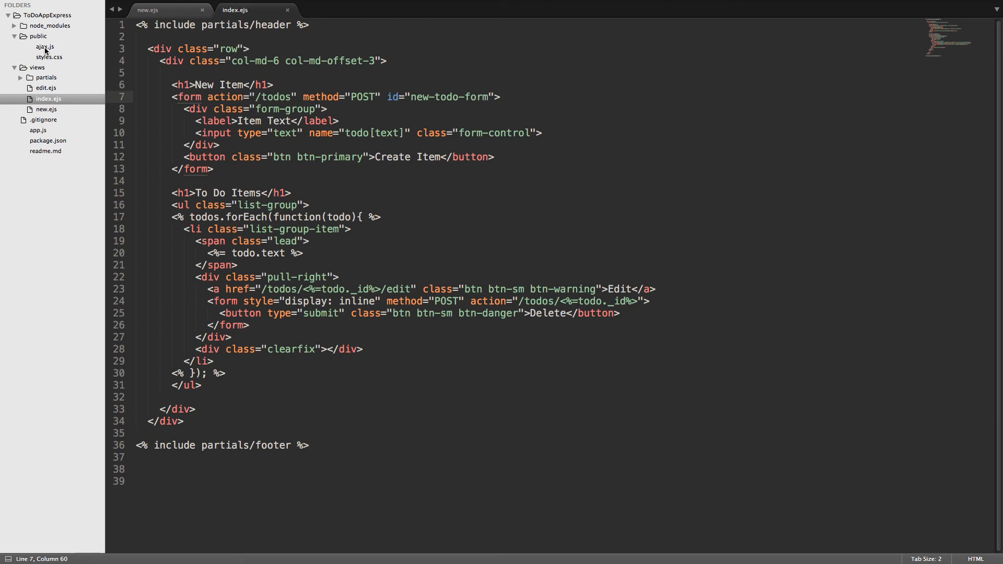
- Comment out the DELETE submit handler in ajax.js and select the whole file
click(44, 46)
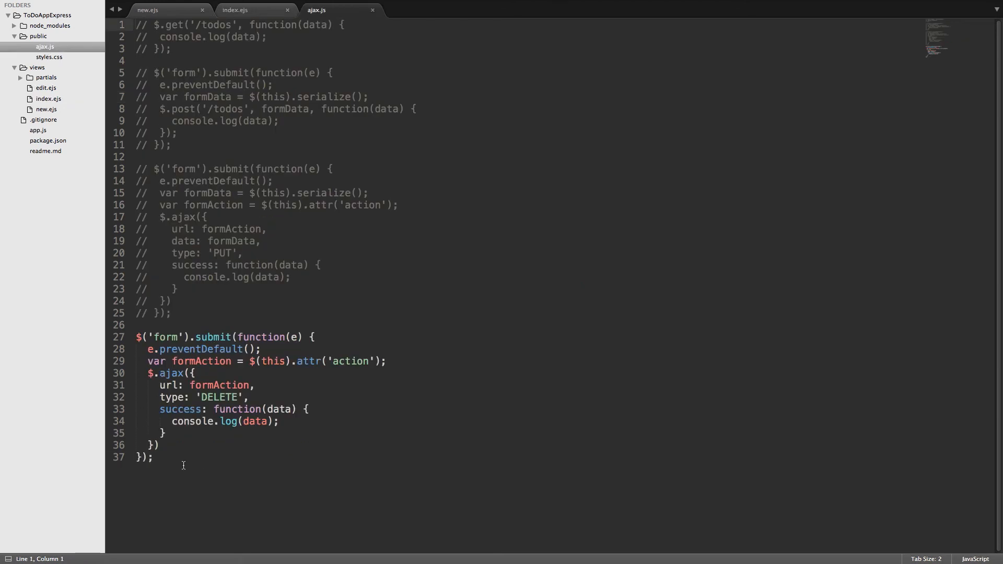
drag(136, 337, 154, 456)
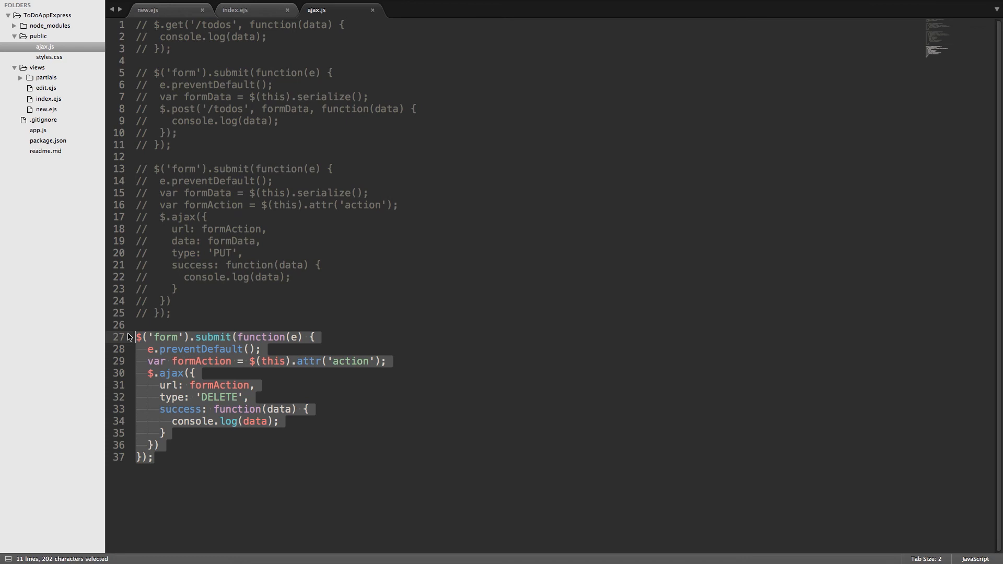
key(ctrl+/)
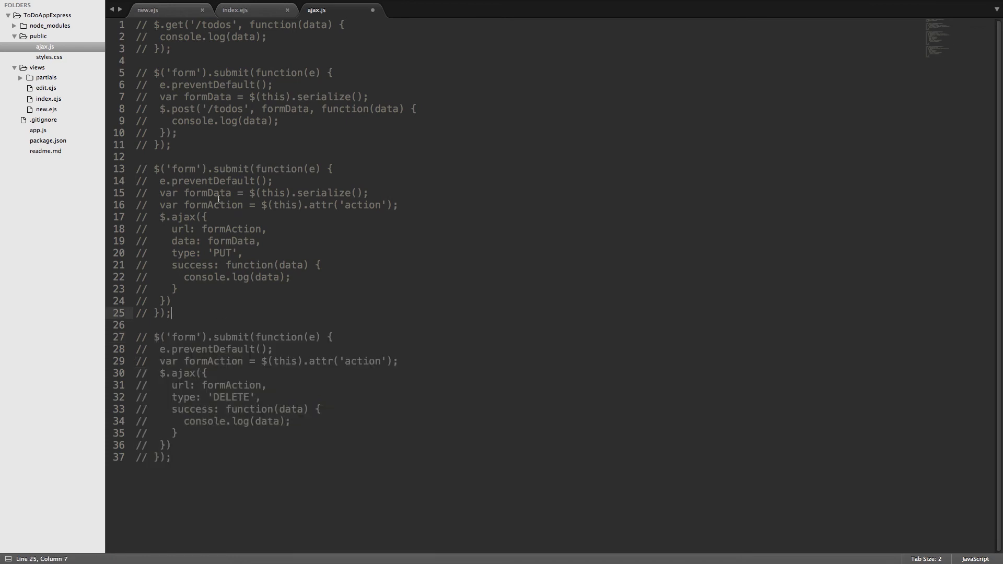
drag(136, 72, 170, 145)
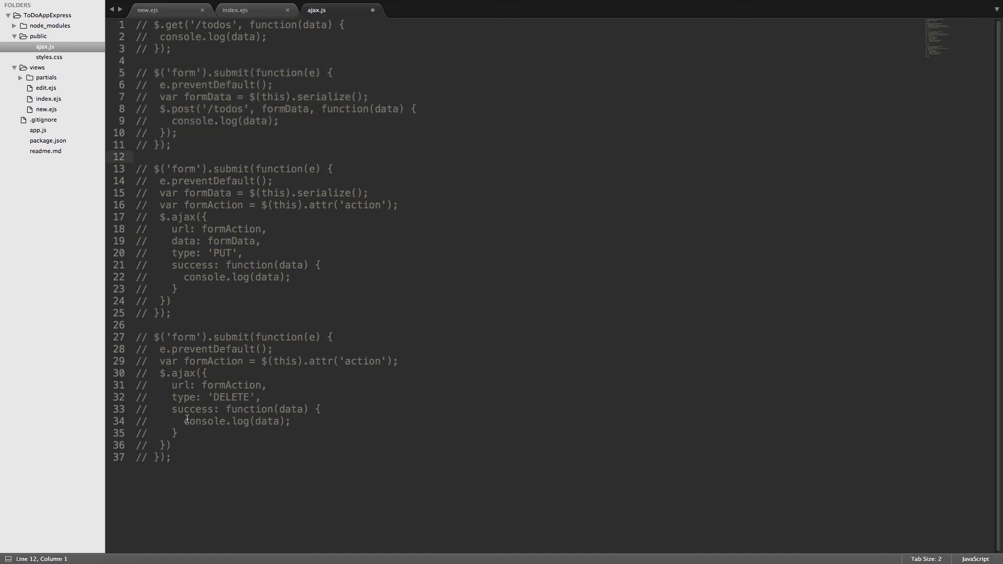
key(ctrl+a)
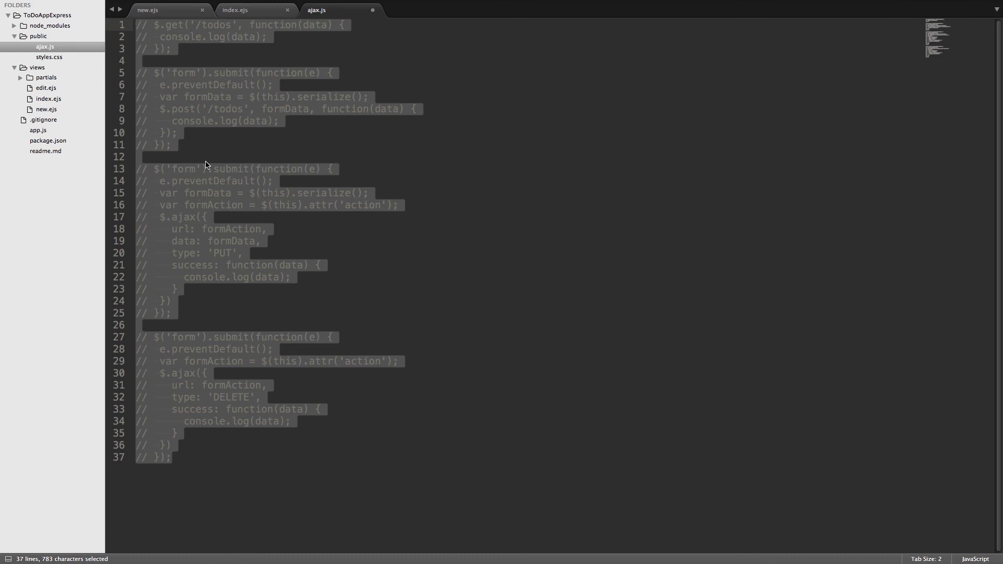
- Write $('#new-todo-form').submit(function(event) { }) in ajax.js, checking the id in index.ejs
text($())
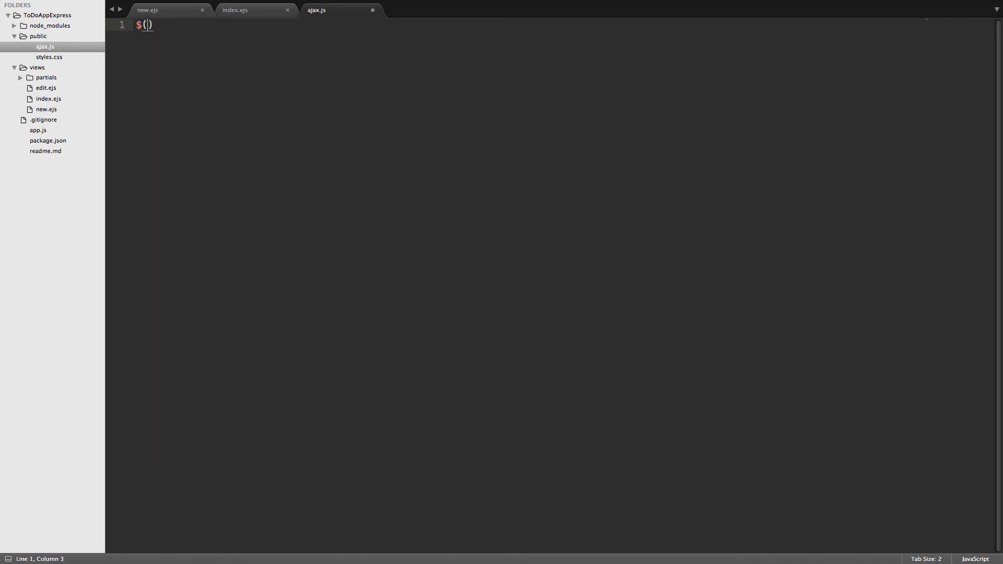
text('#')
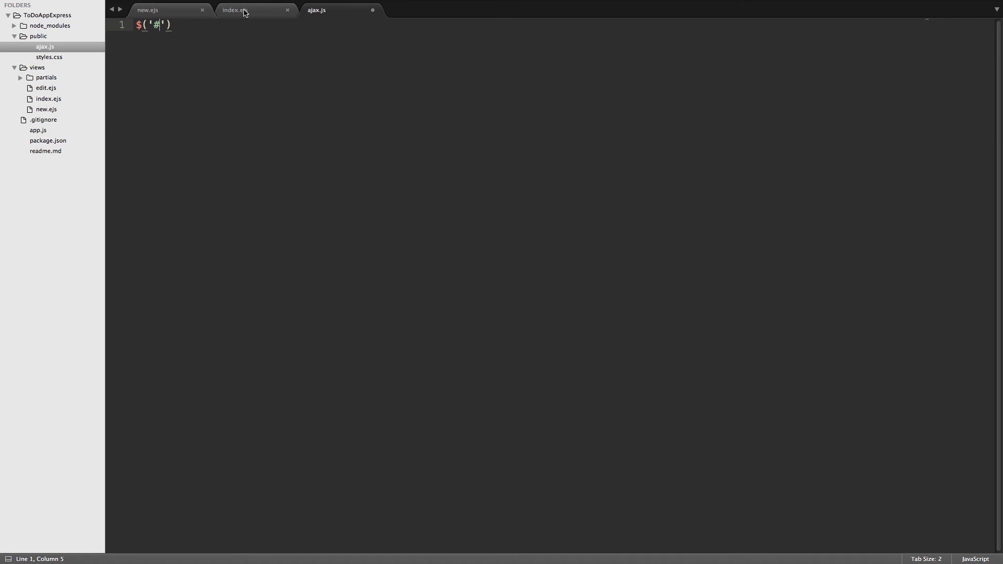
click(236, 10)
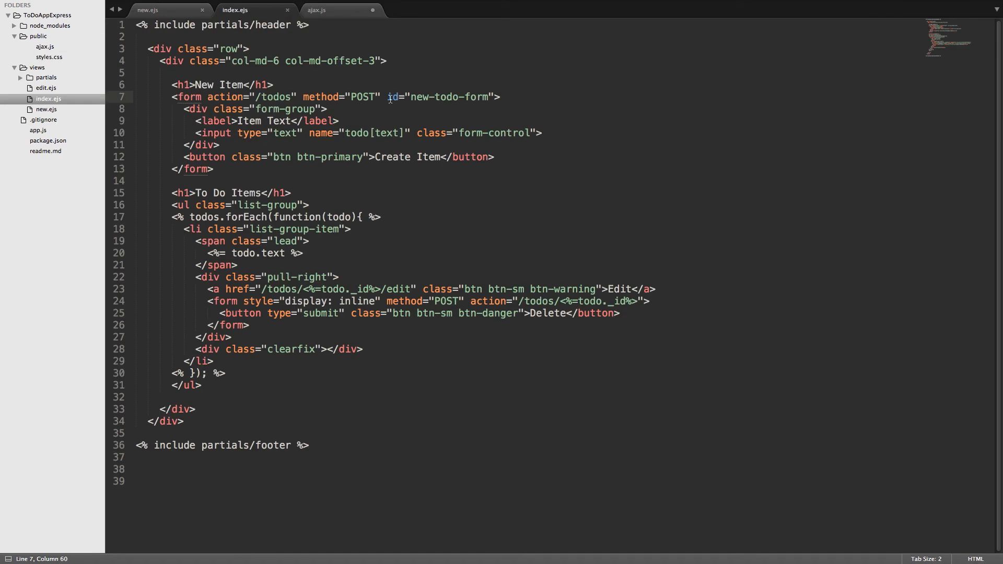
click(316, 10)
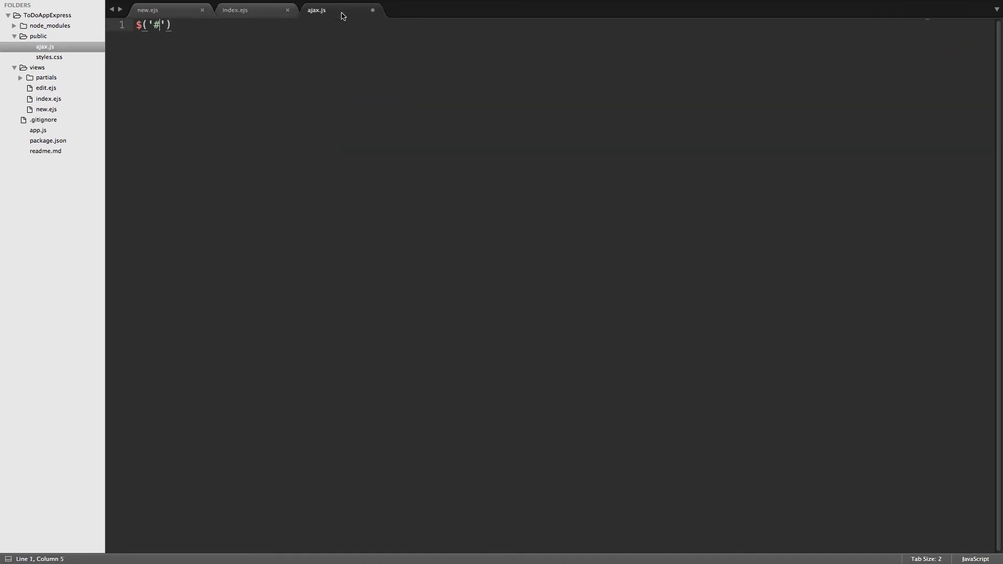
text(new-todo-)
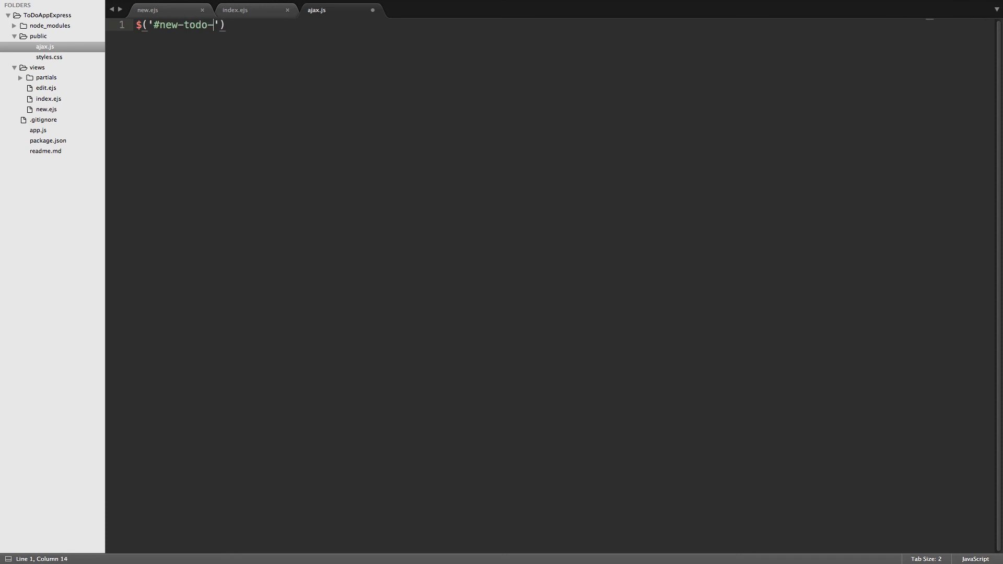
text(form').subm)
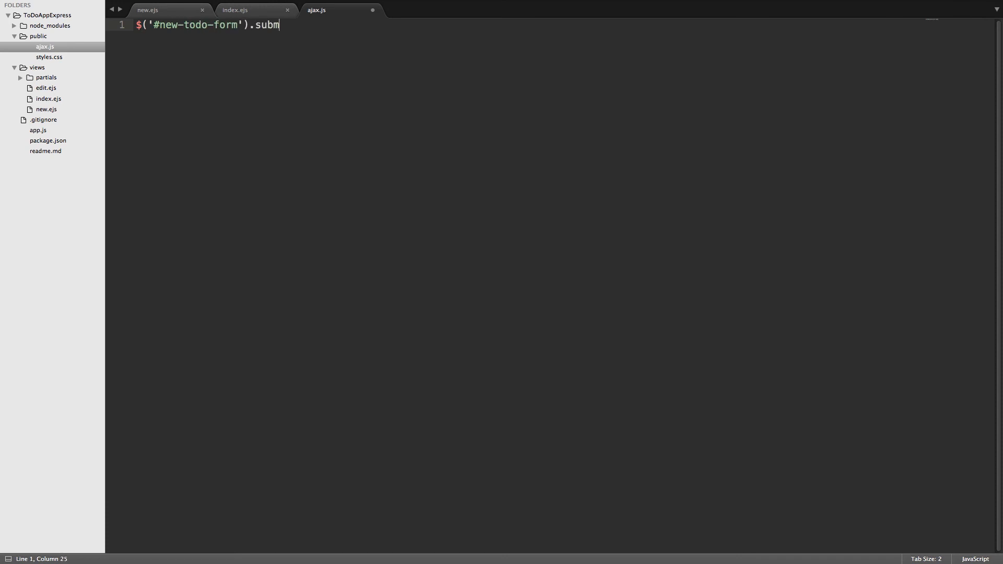
text(it)
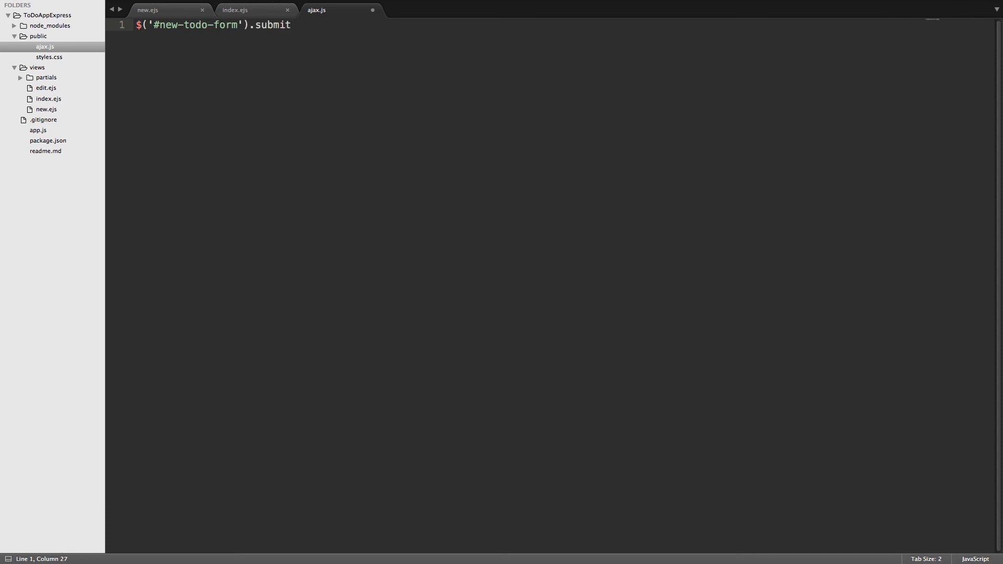
text((function() {)
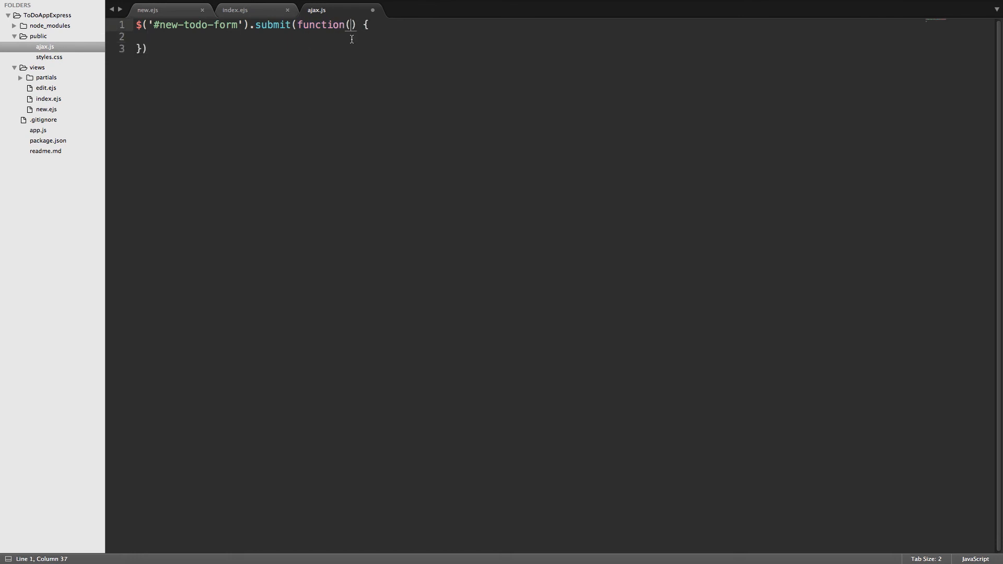
text(event)
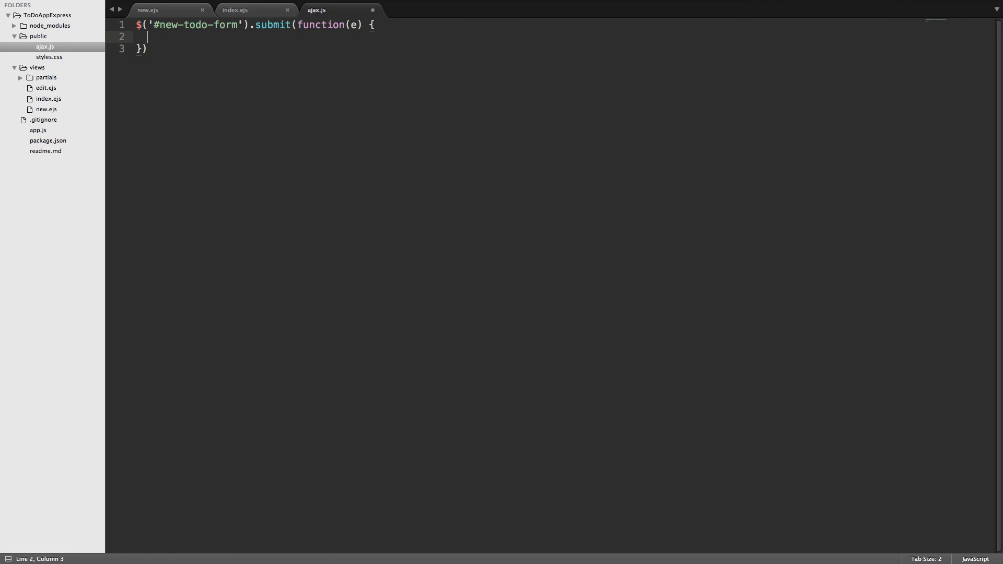
- Add e.preventDefault() and var todoItem = $(this).serialize() inside the handler
text(e.preve)
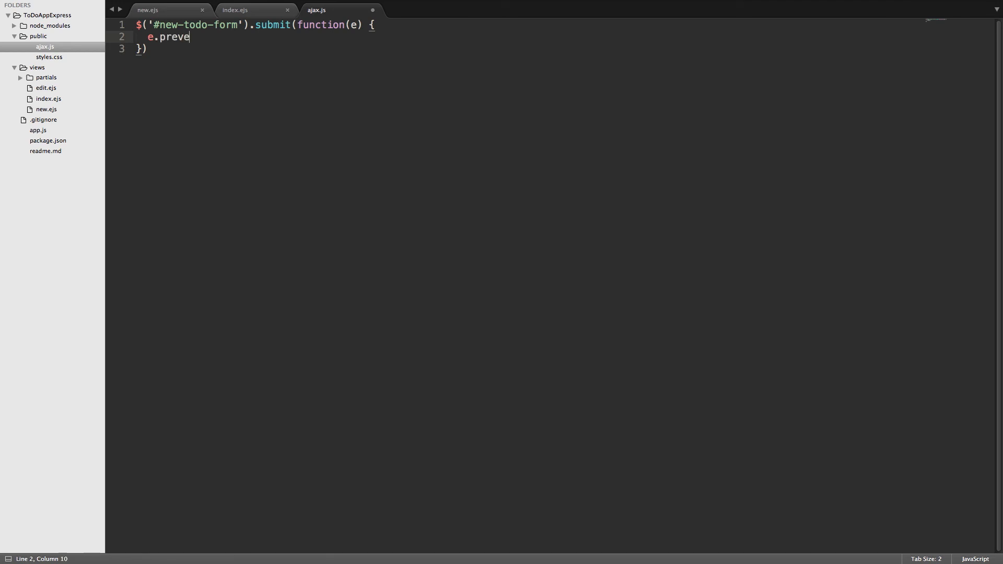
text(ntDefault)
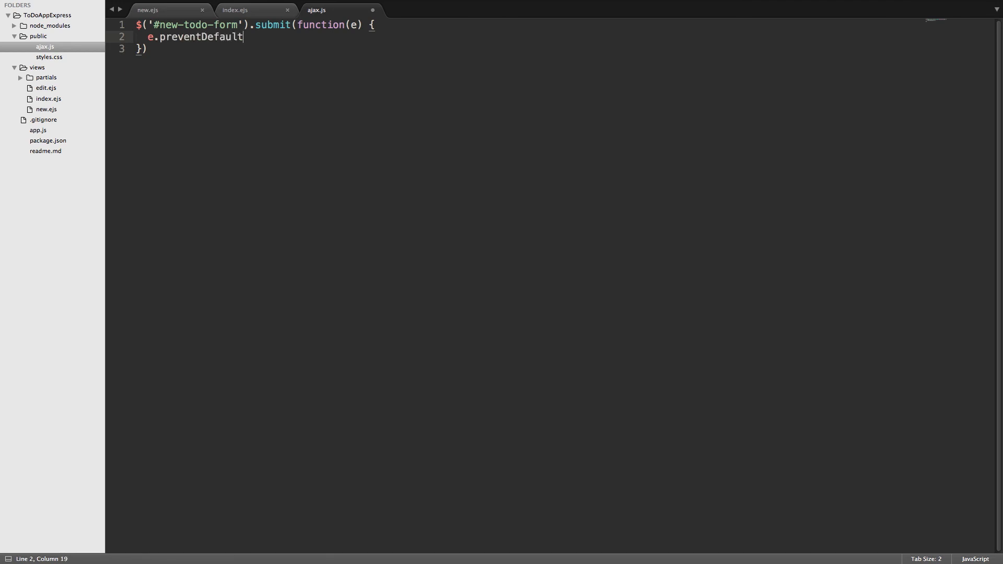
text(())
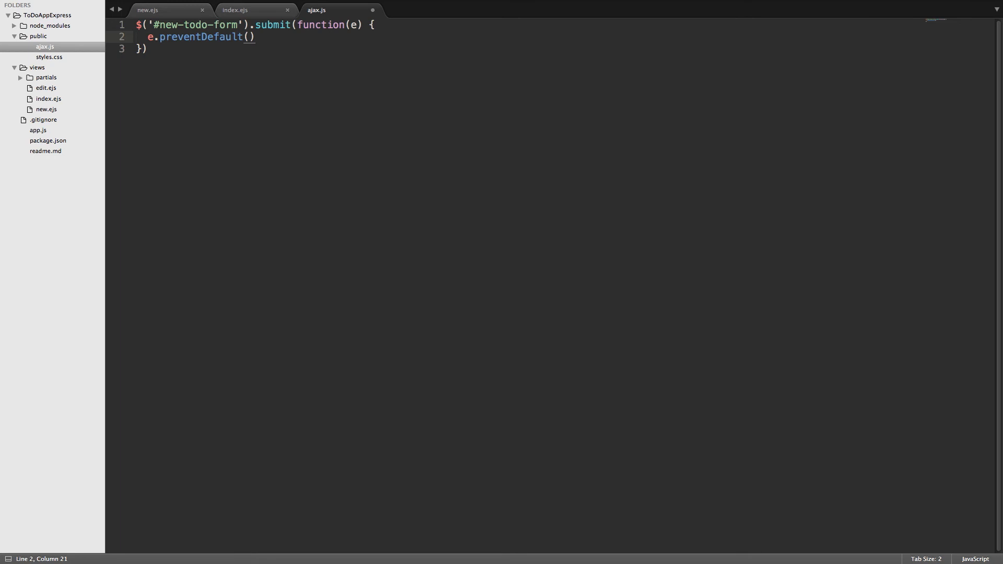
key(enter)
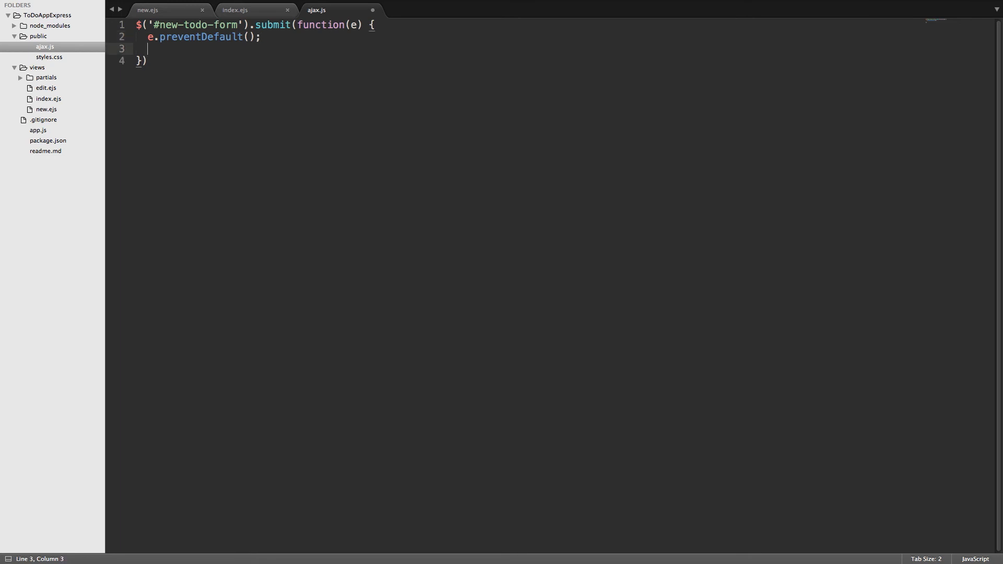
key(enter)
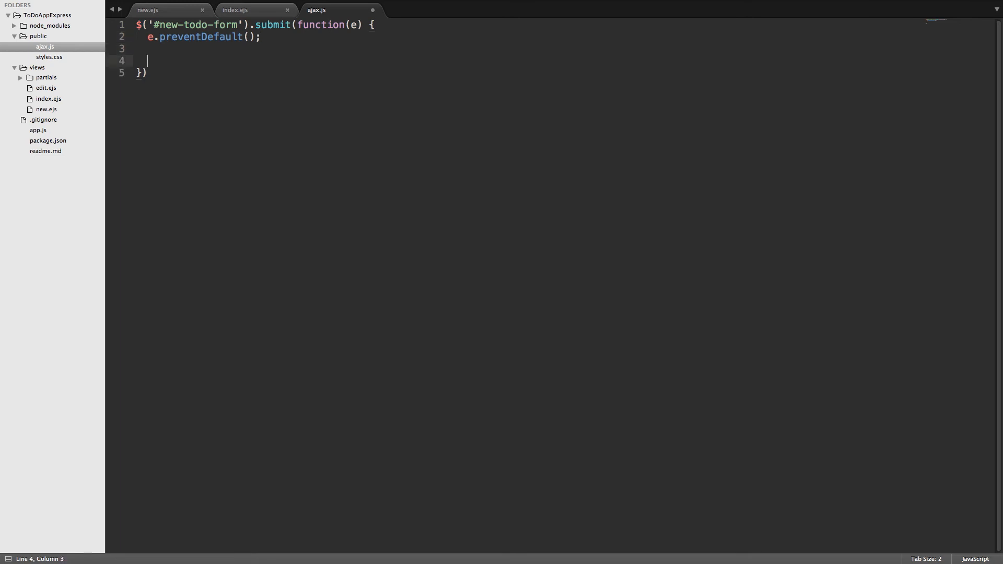
text(v)
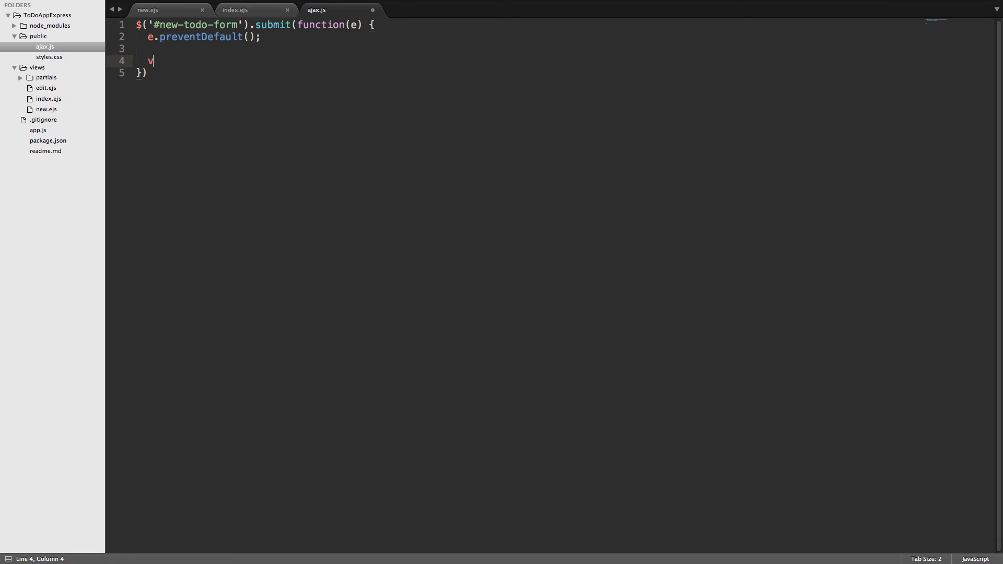
text(ar todoItem)
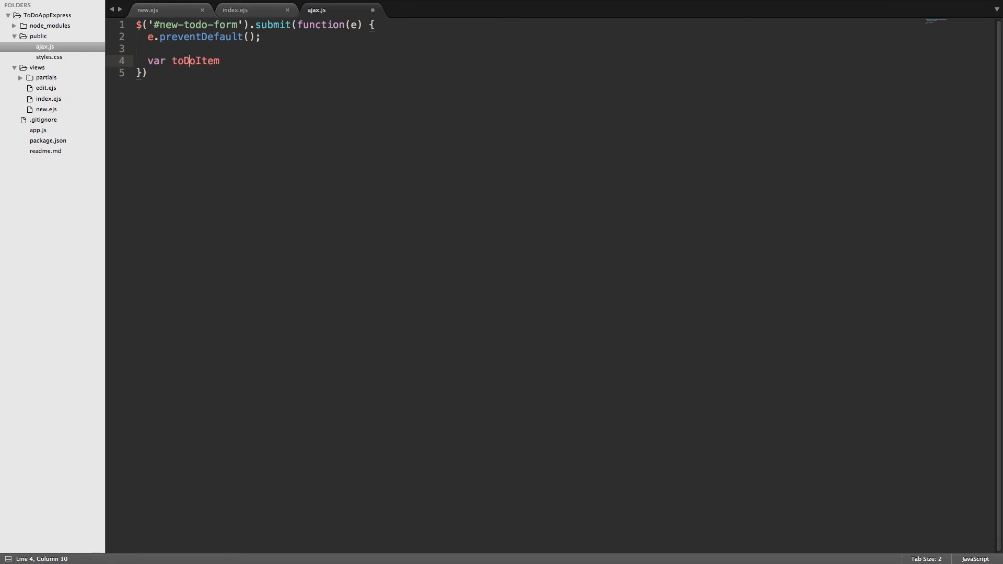
text(=)
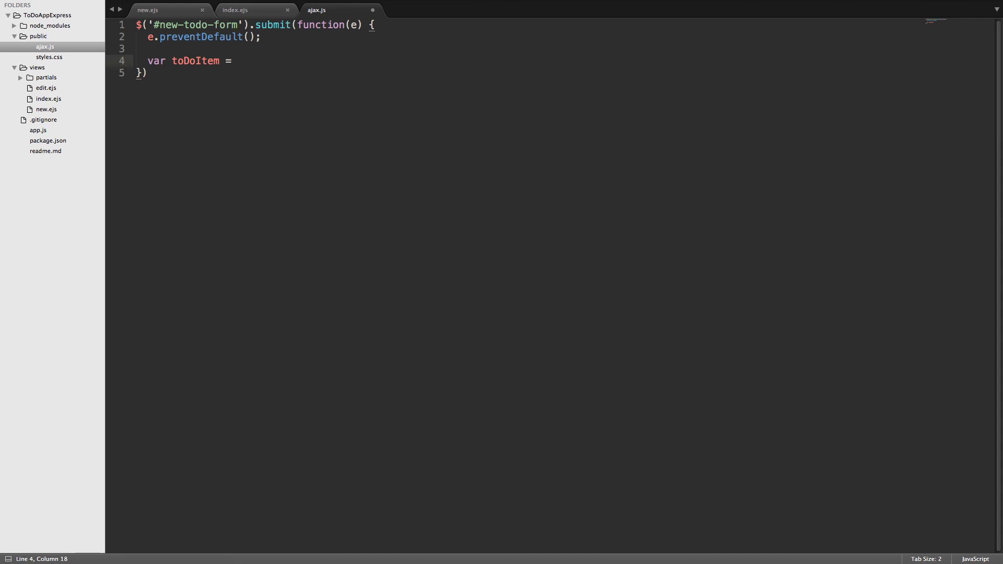
text($(this)
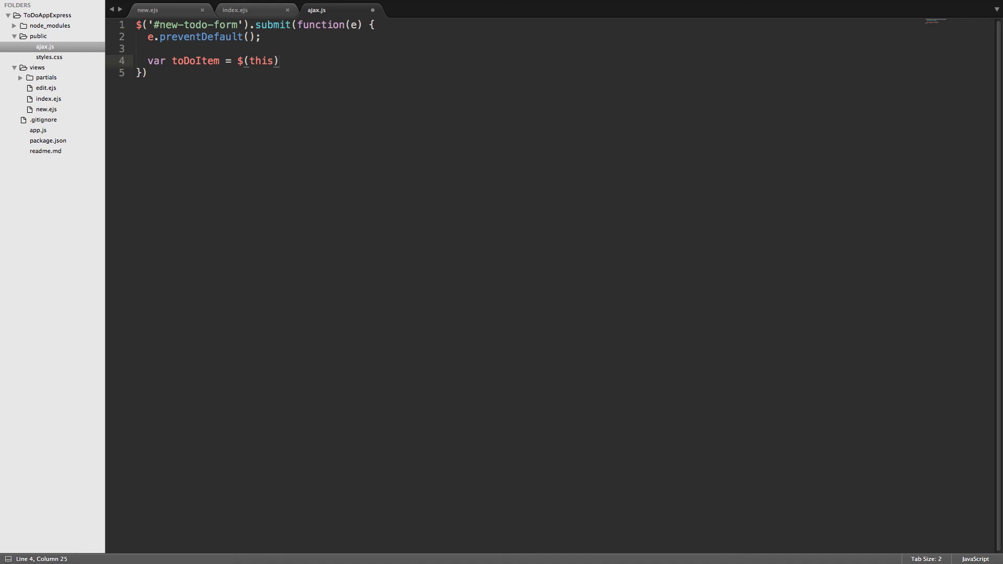
text(.se)
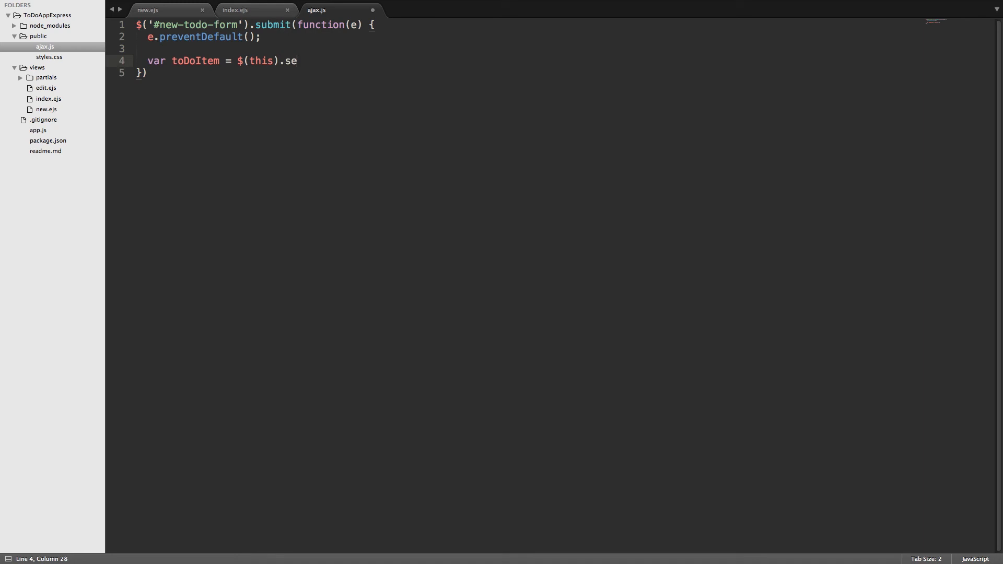
text(rialize())
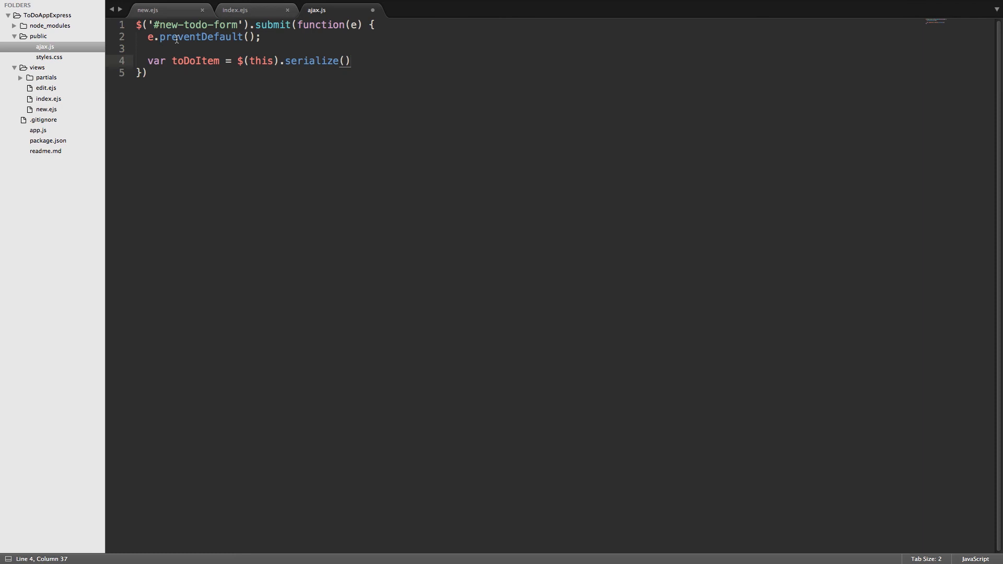
- Add $.post('/todos', todoItem, function(data) { }) and save ajax.js
click(351, 60)
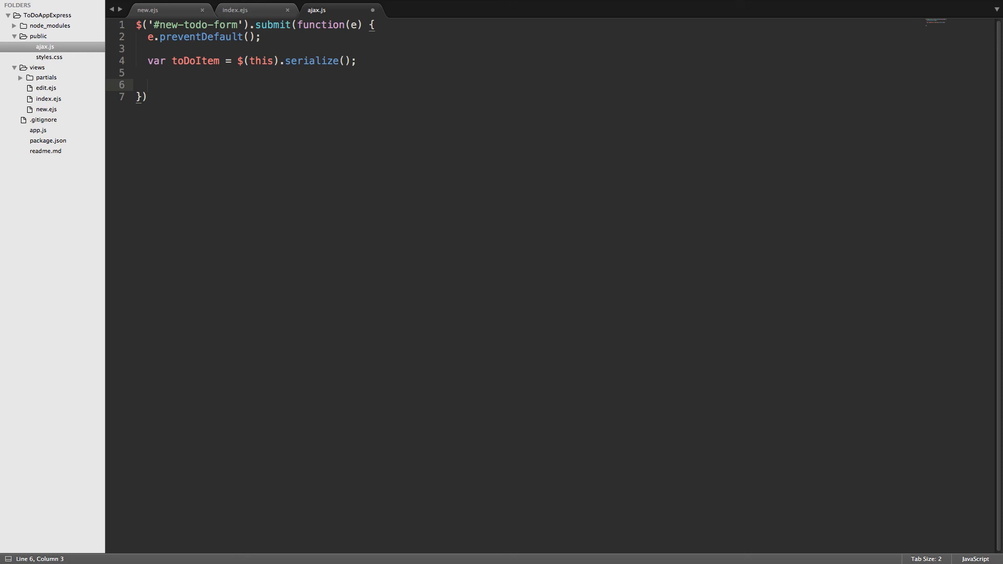
text($.post()
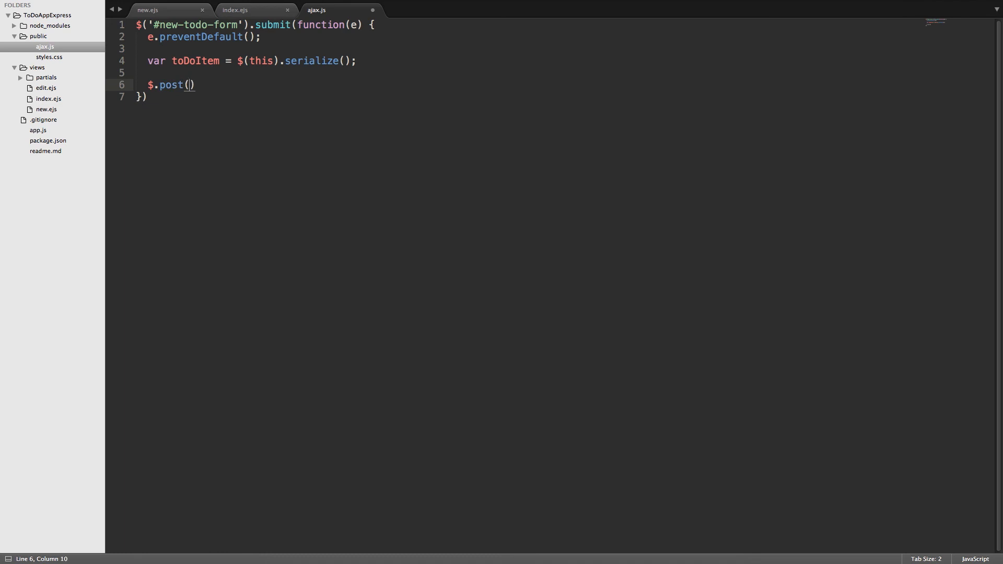
text(')
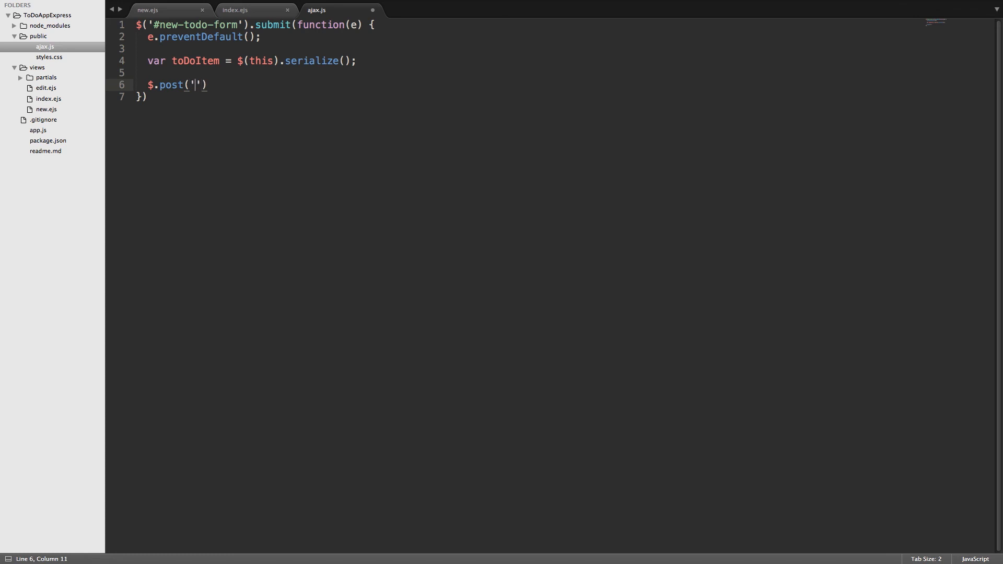
text(/todos)
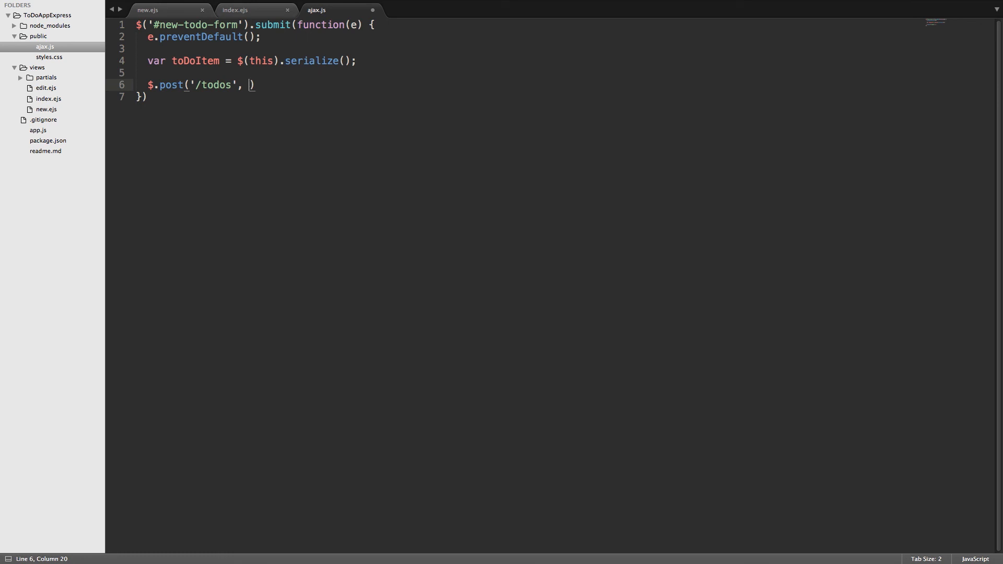
text(todo)
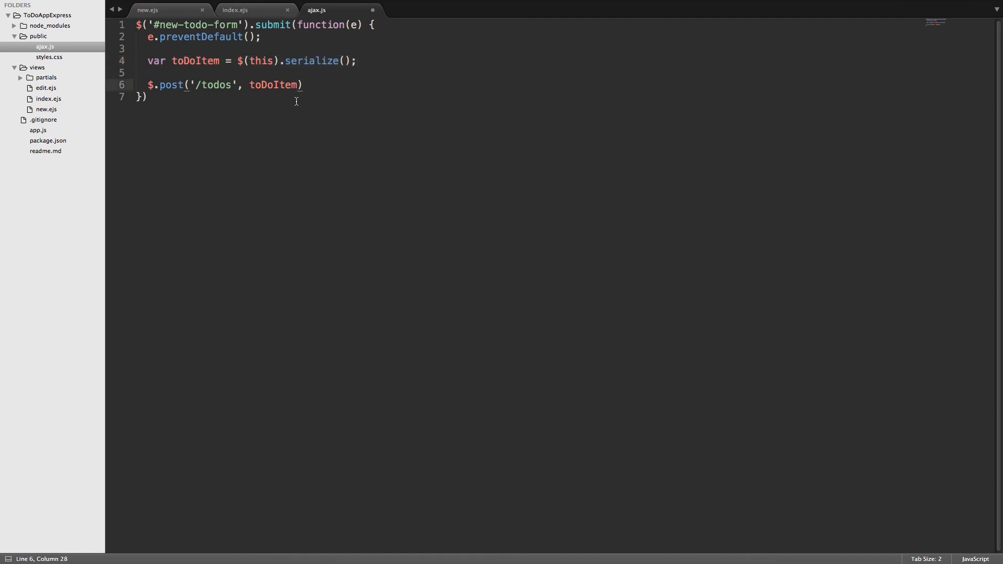
text(,)
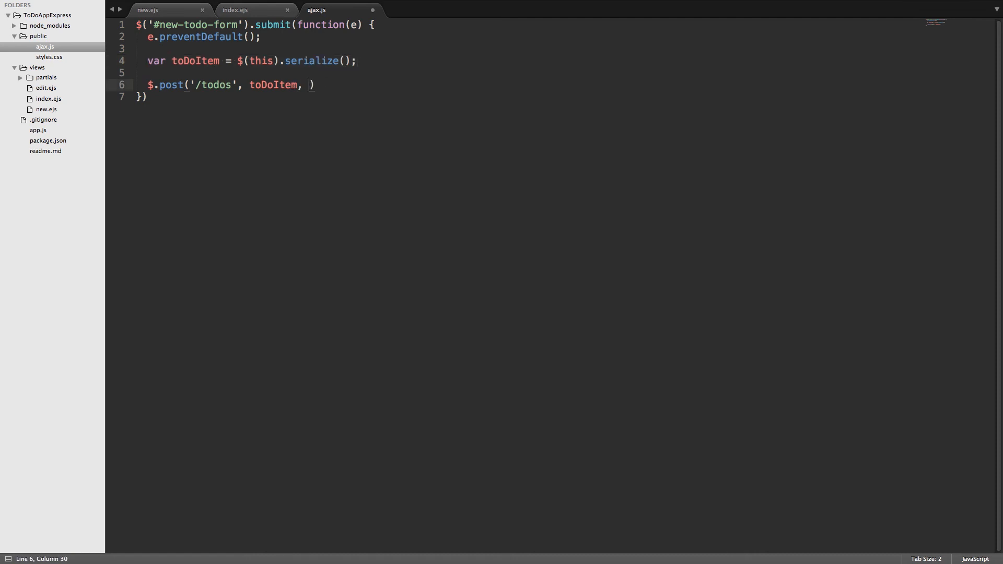
text(function)
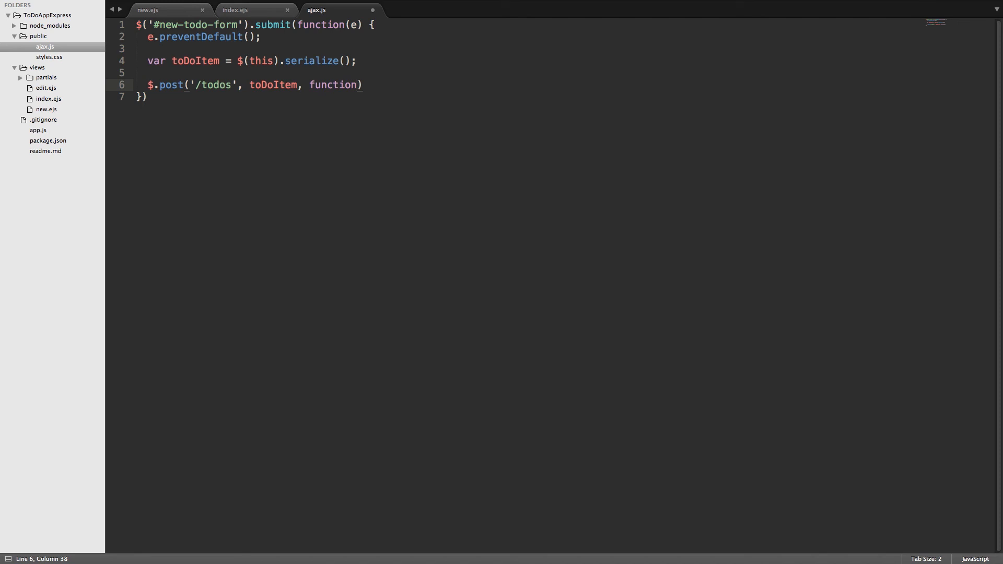
text(data))
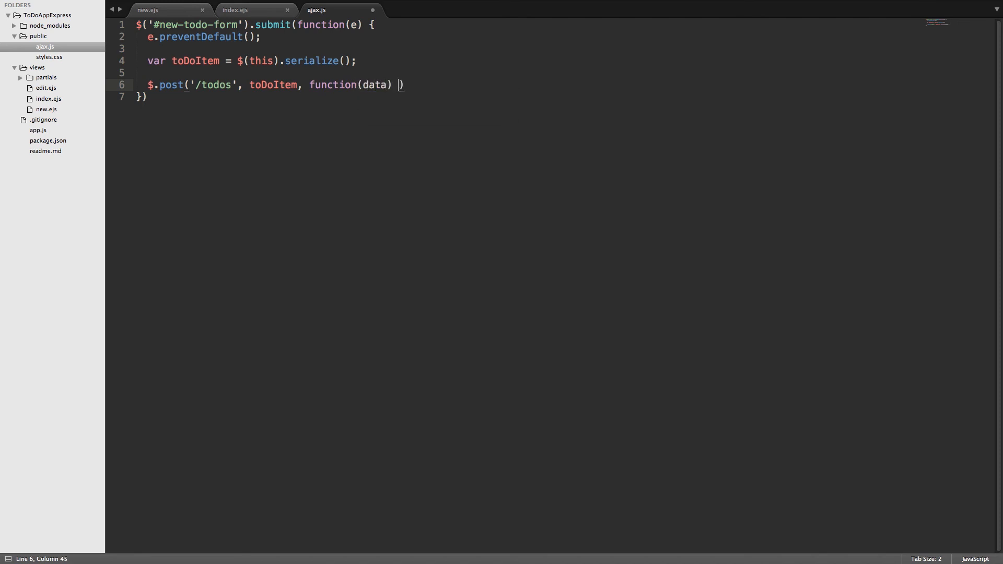
text({)
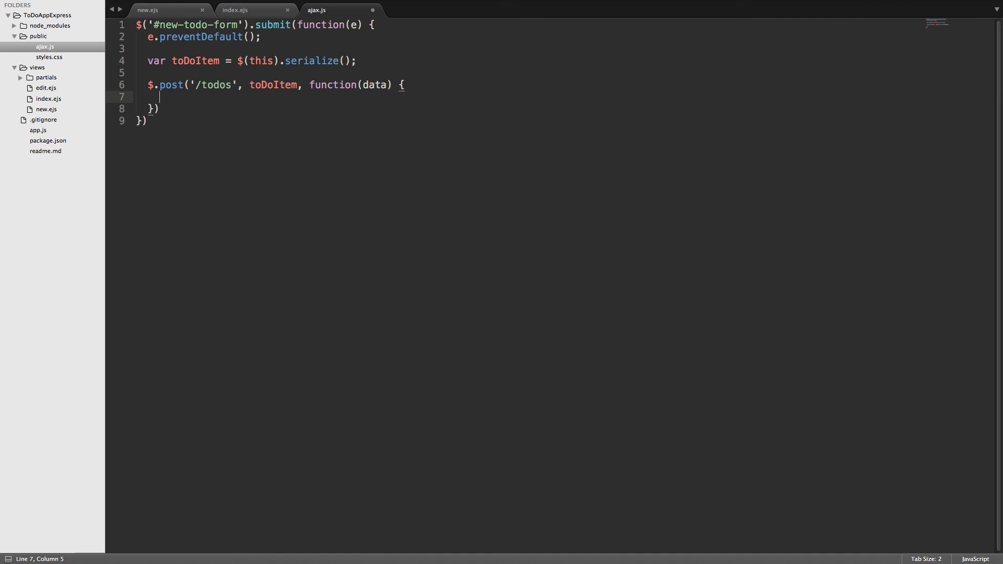
key(ctrl+s)
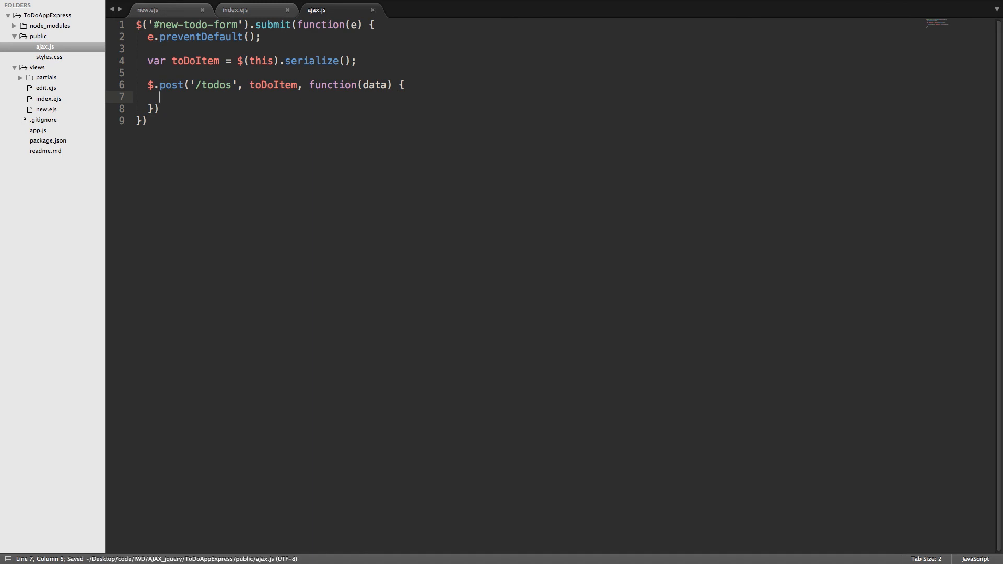
mouse_move(41, 131)
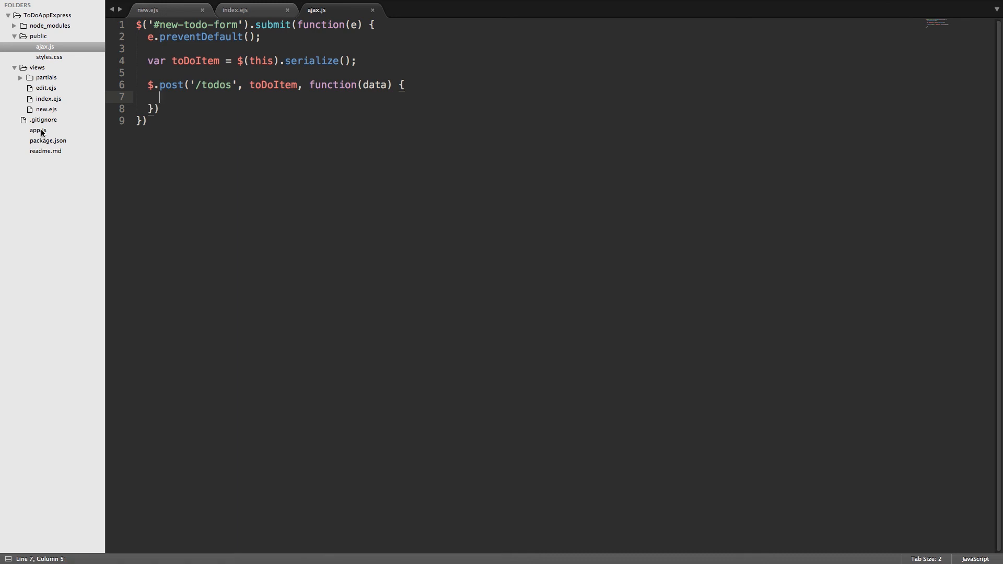
click(38, 130)
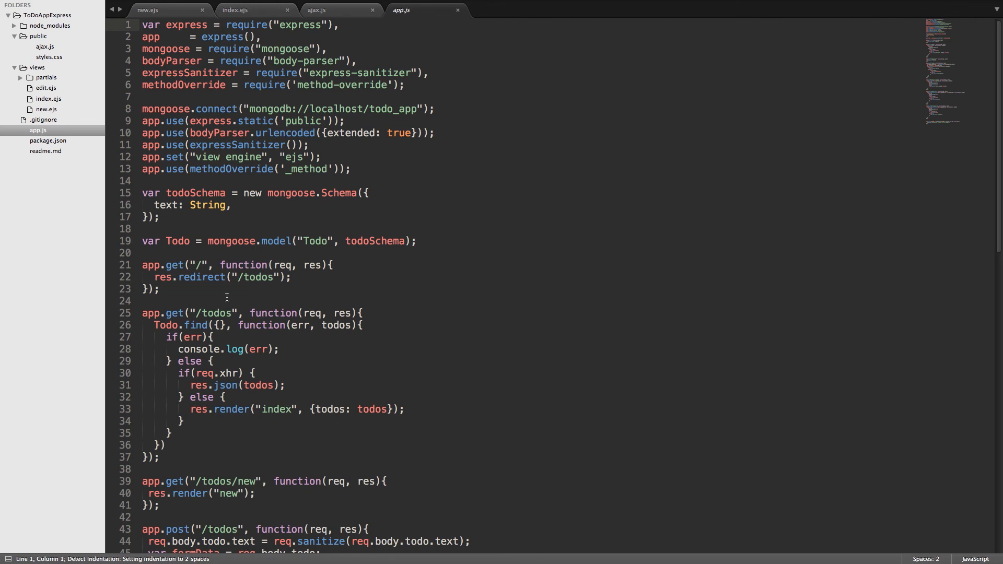
scroll(down, 3)
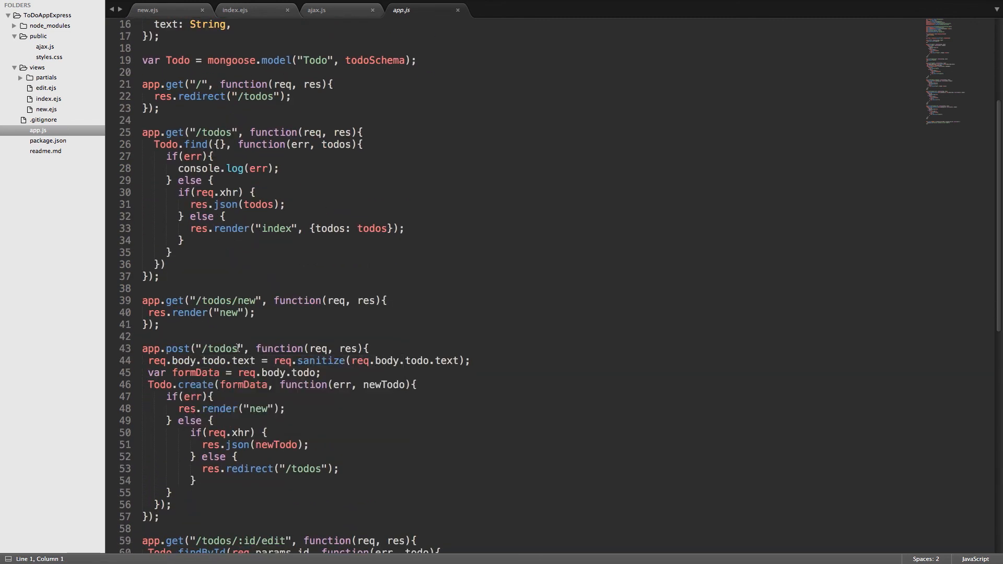
scroll(down, 3)
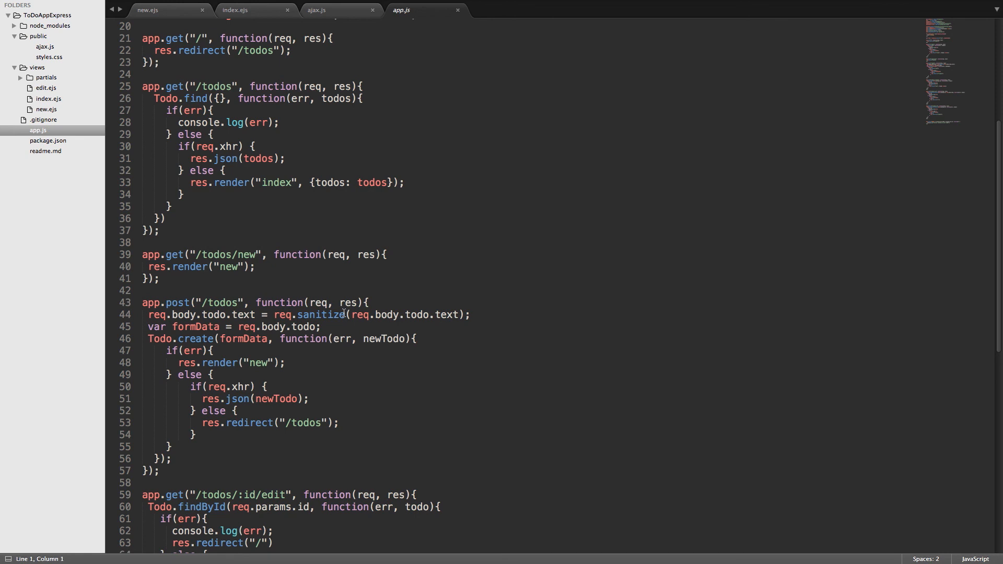
mouse_move(459, 312)
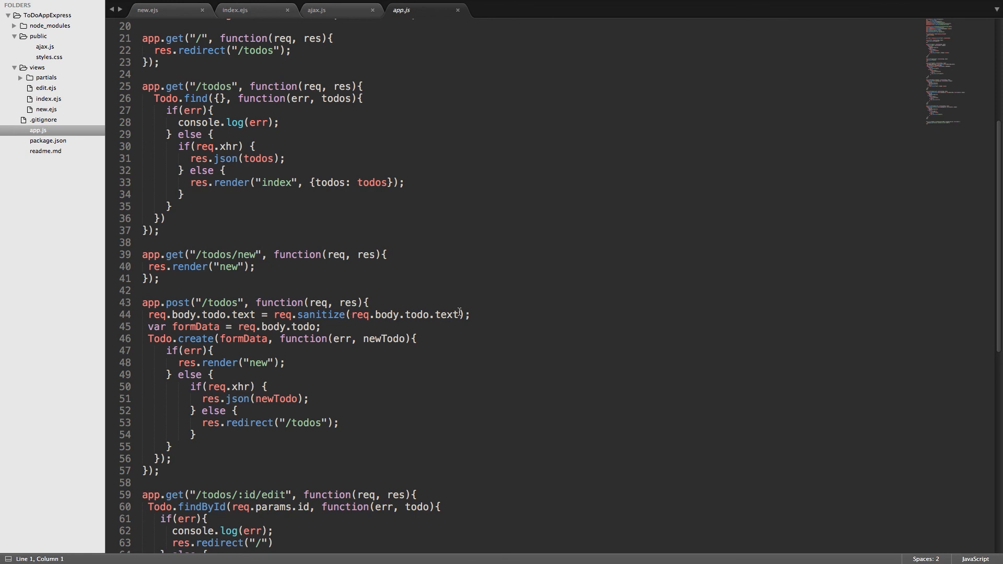
mouse_move(435, 328)
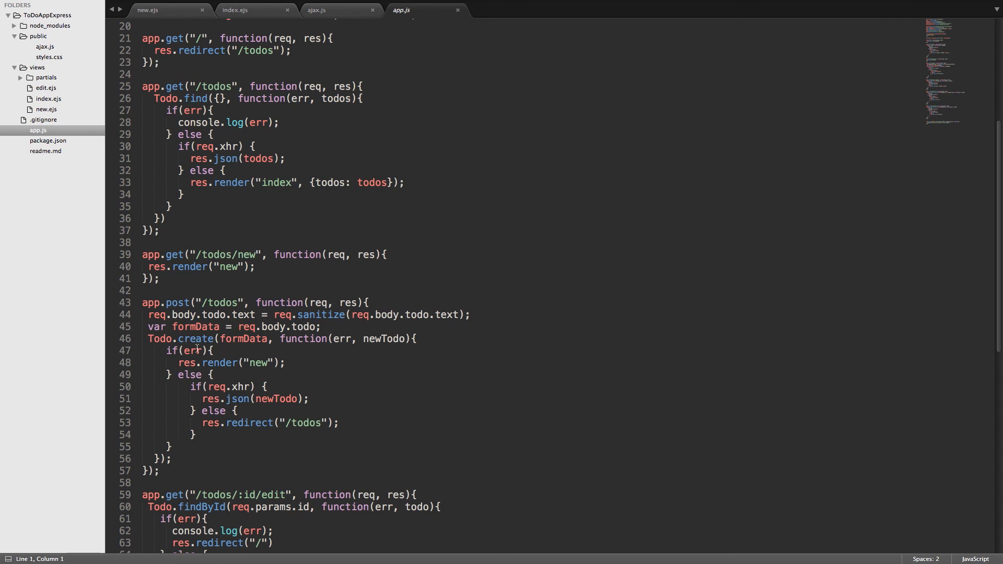
mouse_move(187, 388)
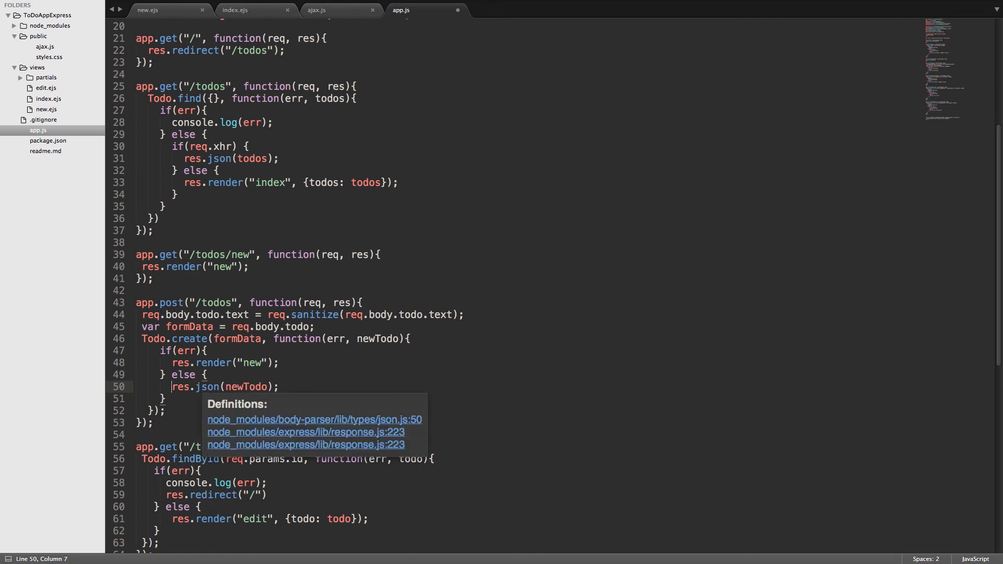
- Save app.js with the post route always returning res.json(newTodo)
key(ctrl+s)
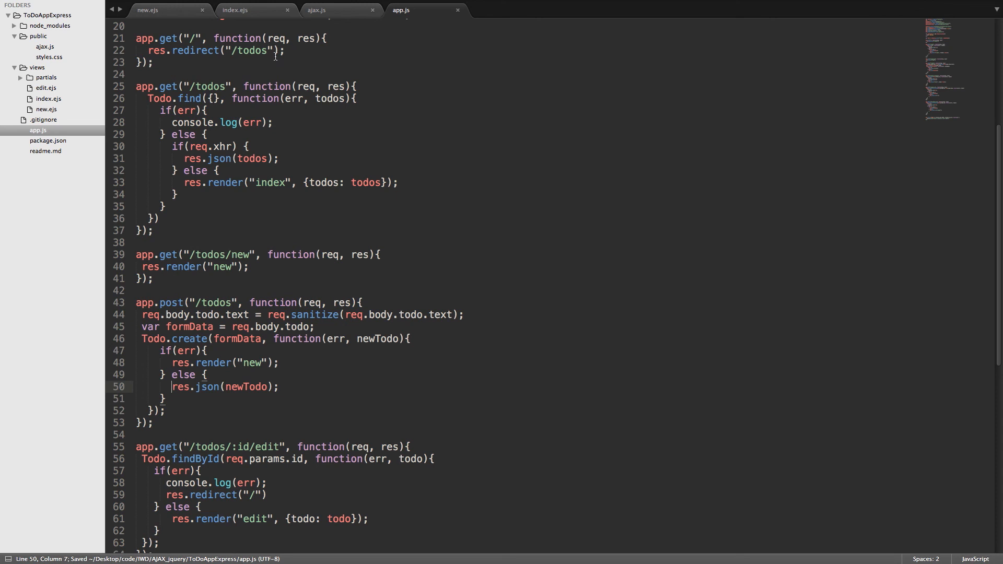
click(316, 10)
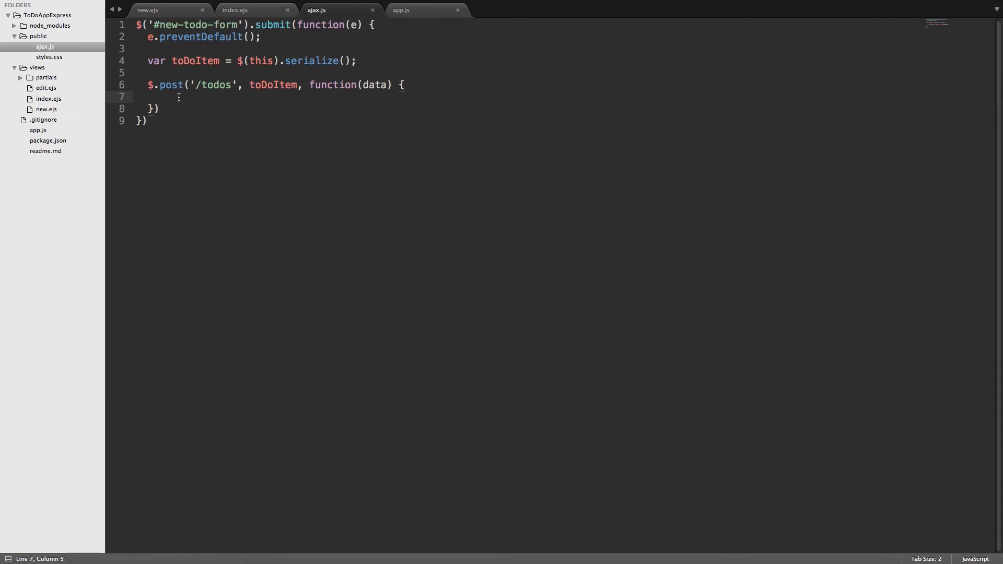
- Type debugger inside the function(data) post callback in ajax.js
text(de)
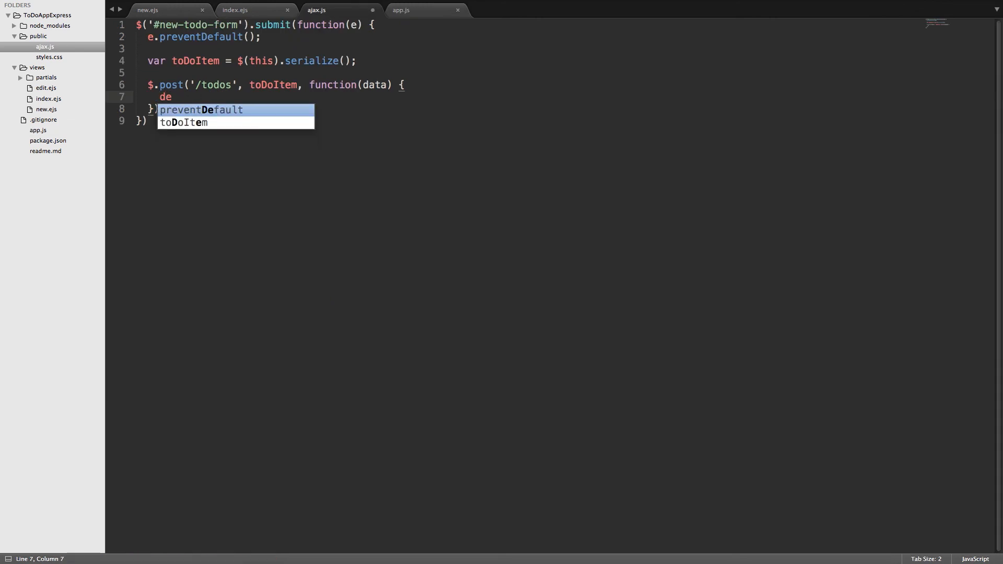
text(b)
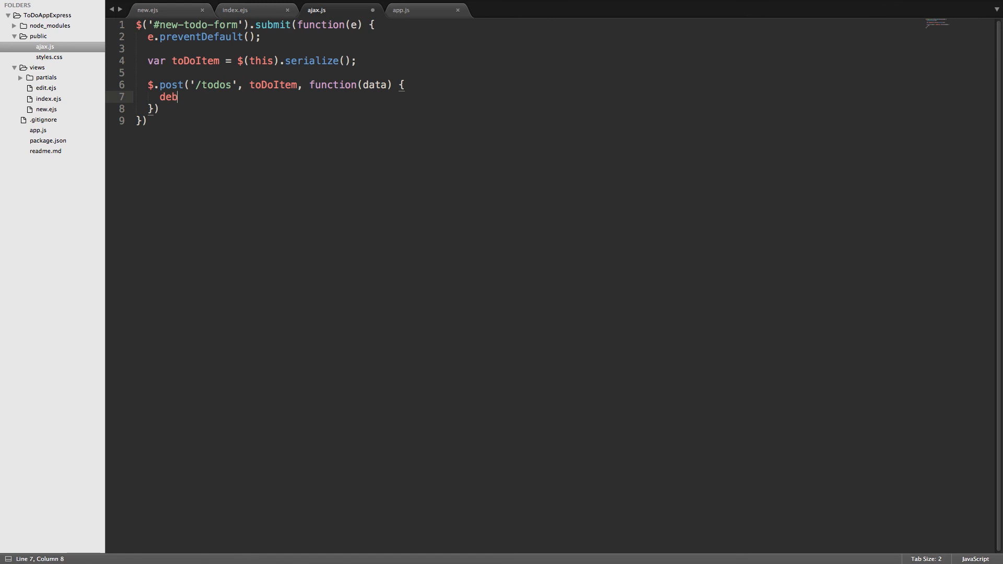
text(ugger)
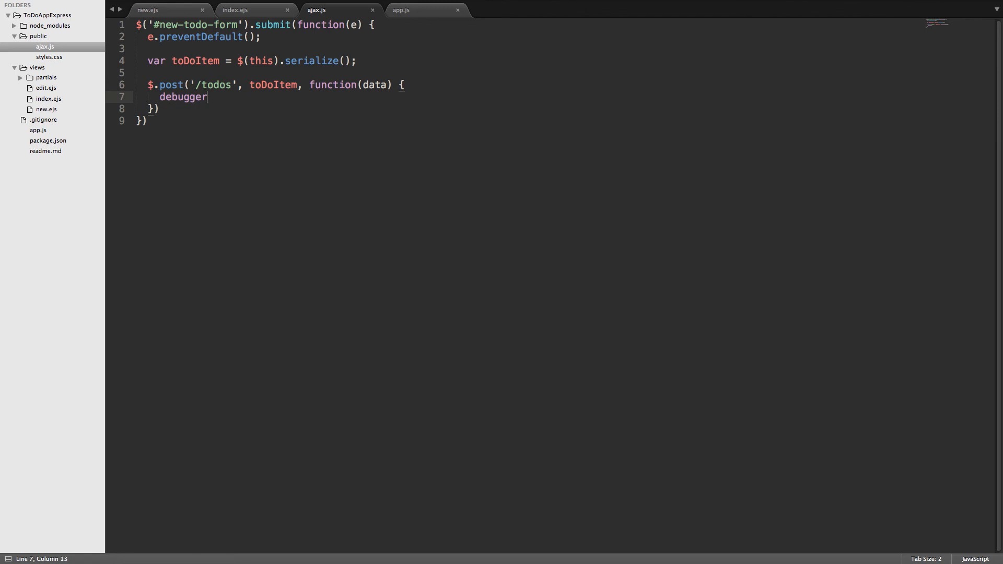
key(cmd+tab)
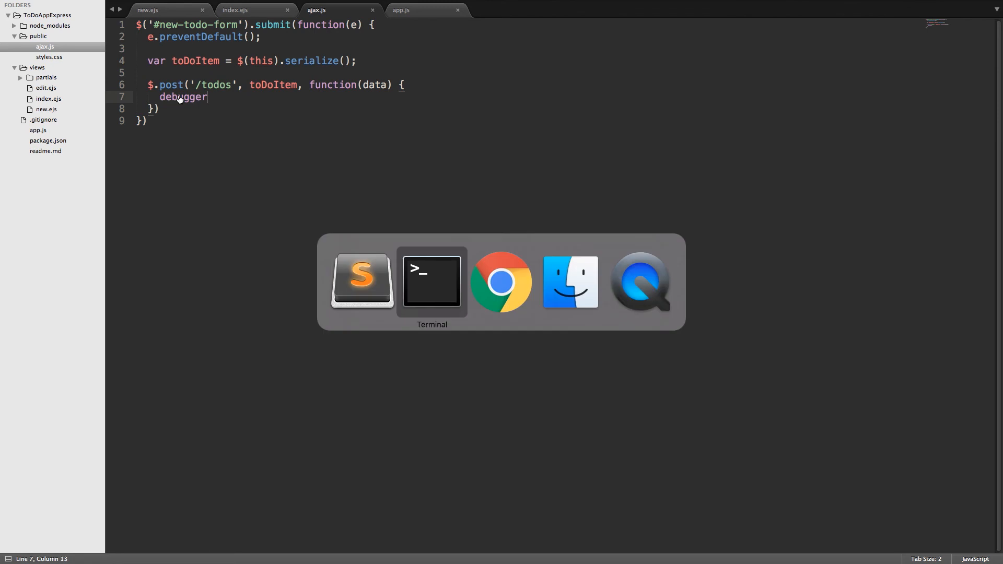
- Confirm Terminal shows 'Server running on port 3000', then switch to Chrome
click(431, 282)
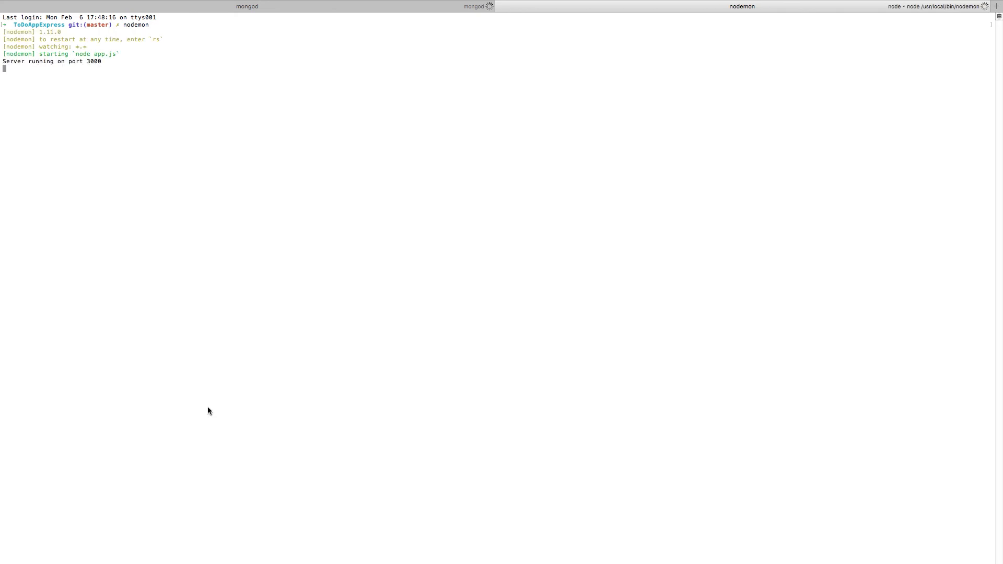
key(cmd+tab)
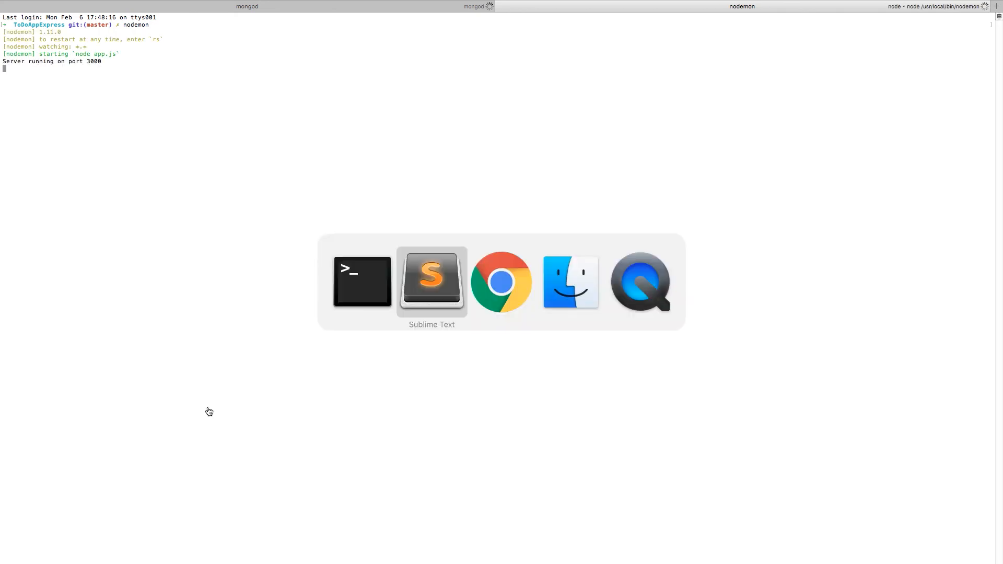
click(502, 282)
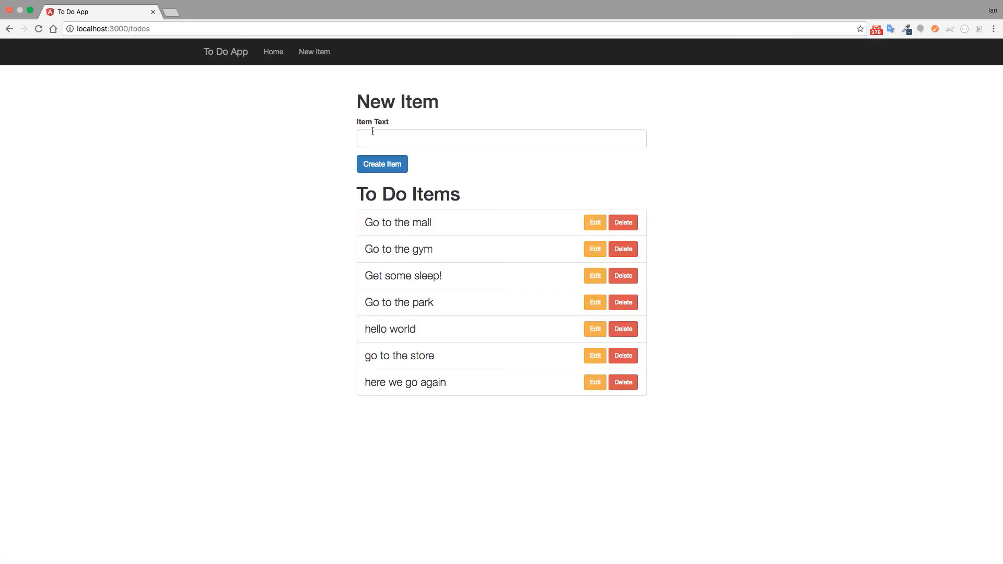
- Open the DevTools console and submit the item 'hello world' with Create Item
double_click(364, 122)
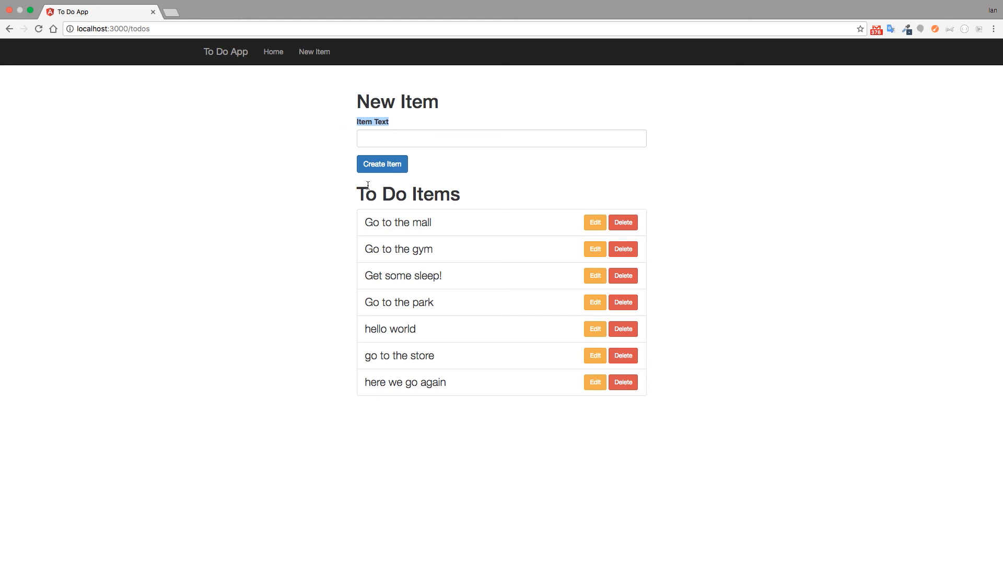
click(501, 138)
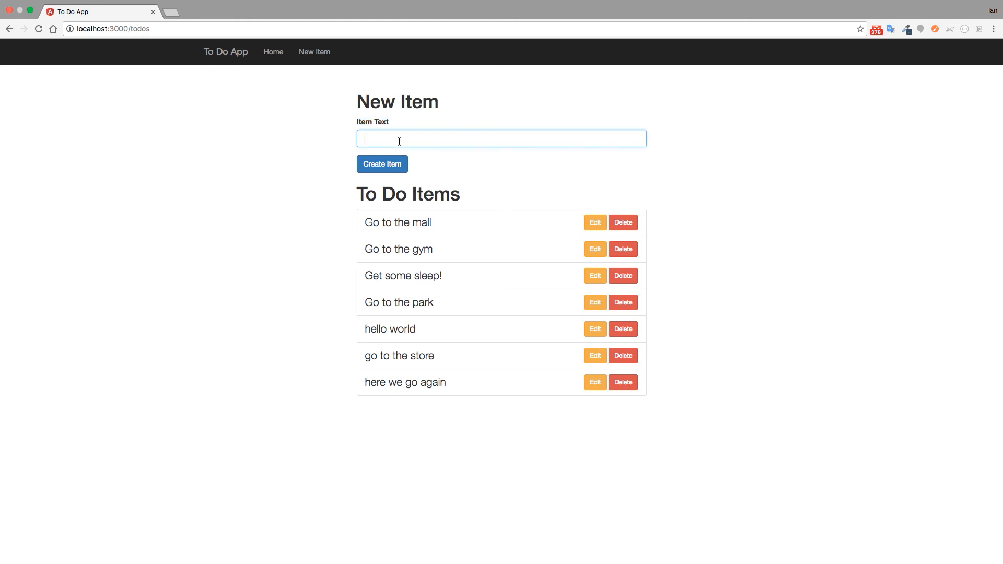
key(F12)
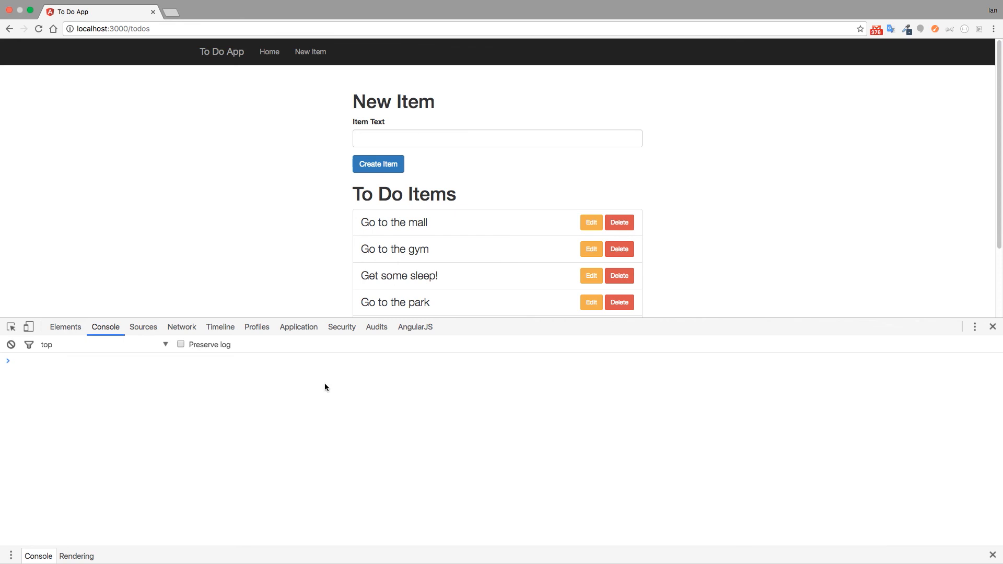
click(497, 138)
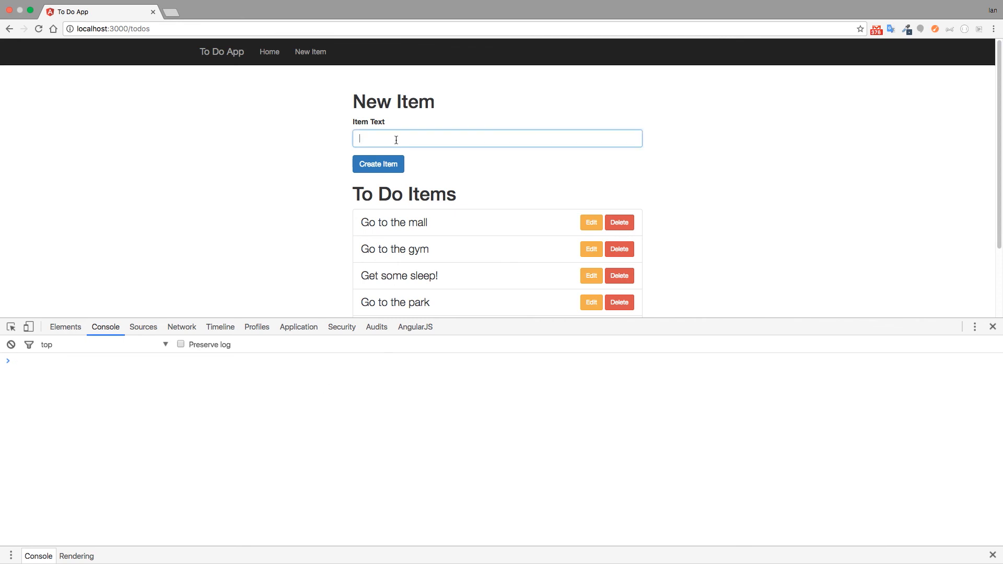
text(hello world)
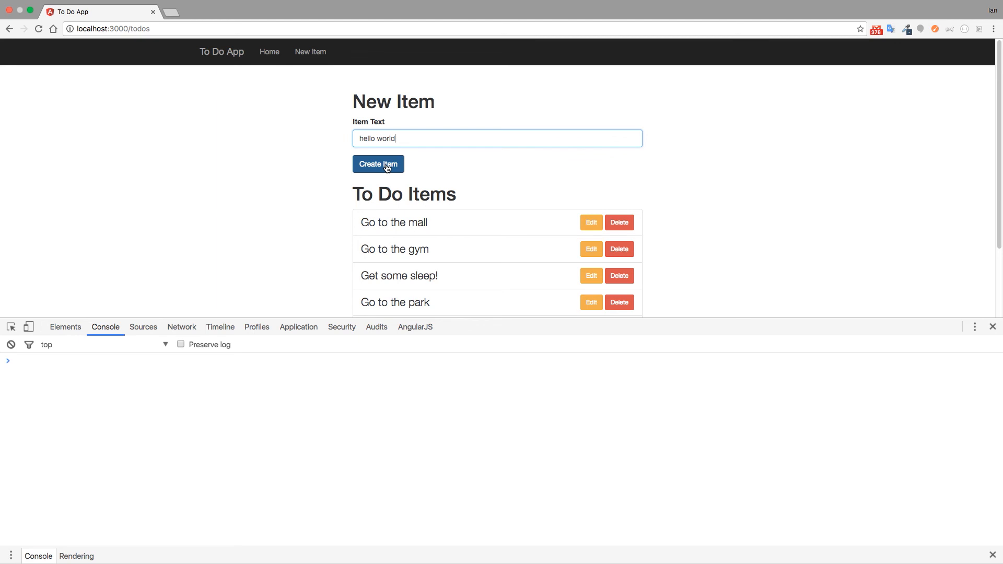
click(377, 163)
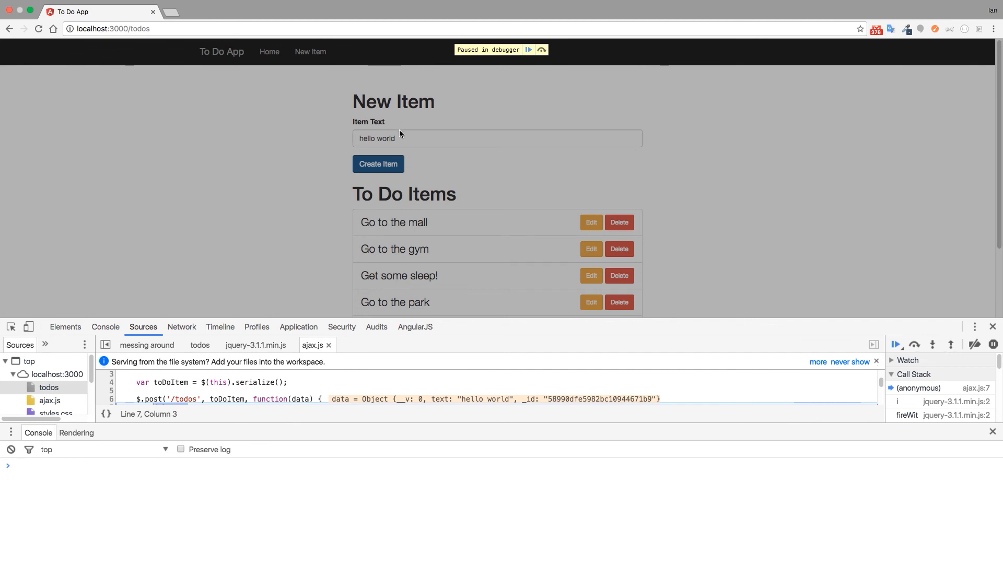
mouse_move(401, 144)
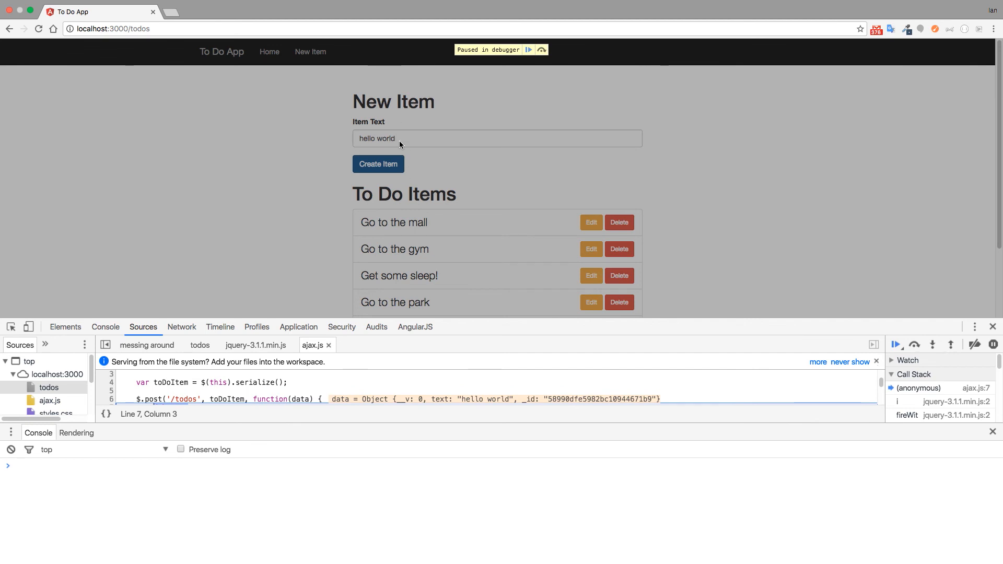
mouse_move(338, 172)
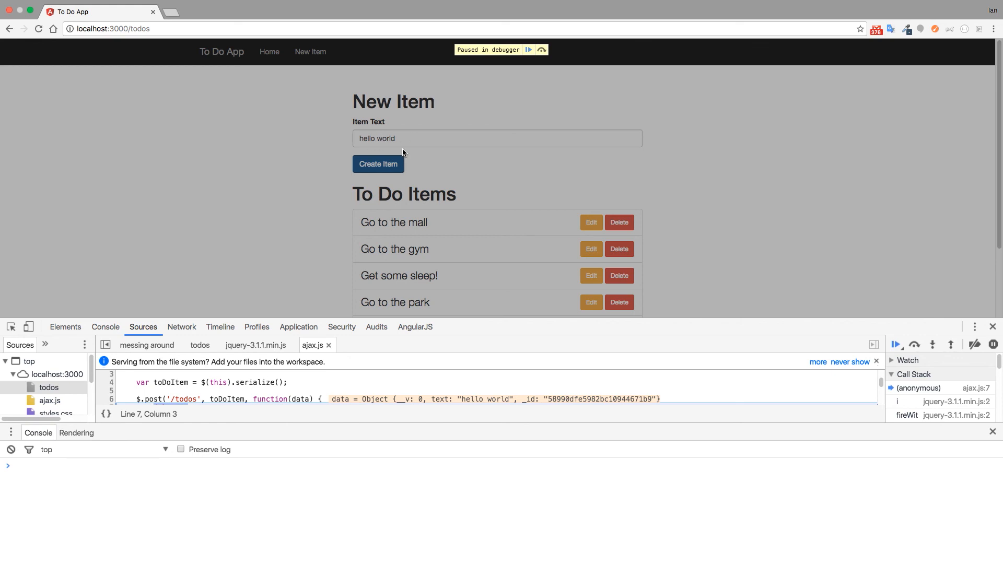
mouse_move(387, 148)
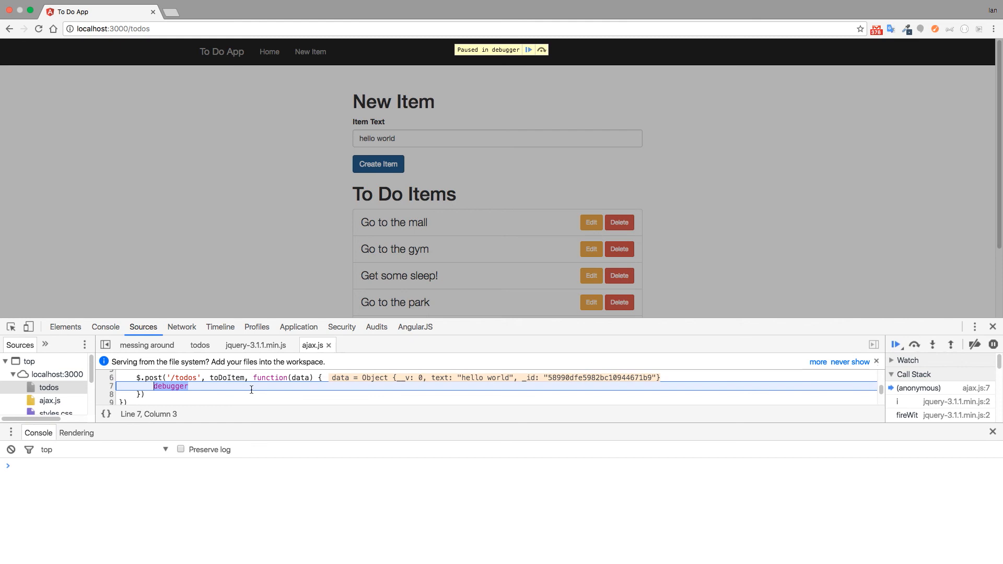
- While paused at the debugger, inspect data in the console: the 'hello world' todo with an _id
text(data)
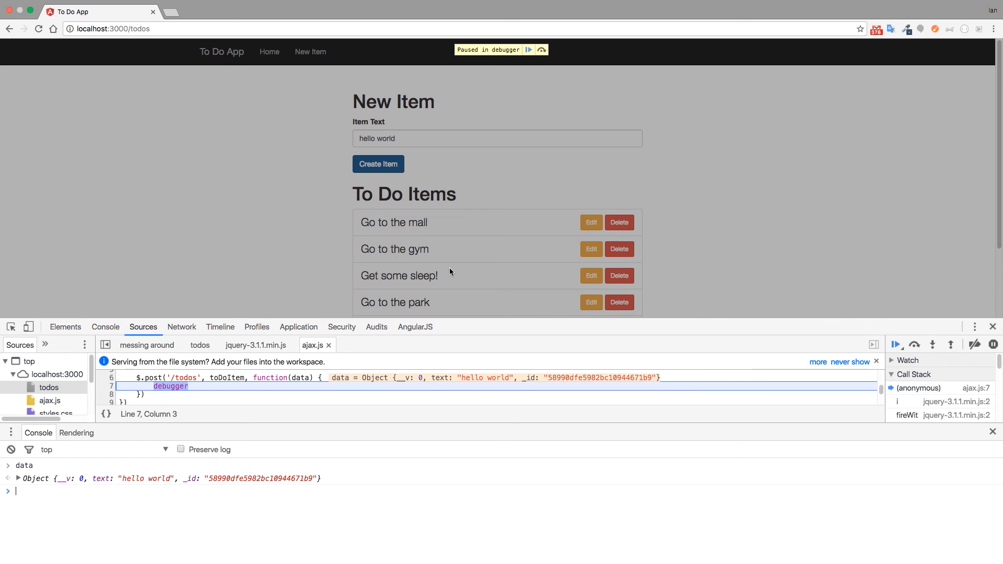
mouse_move(452, 293)
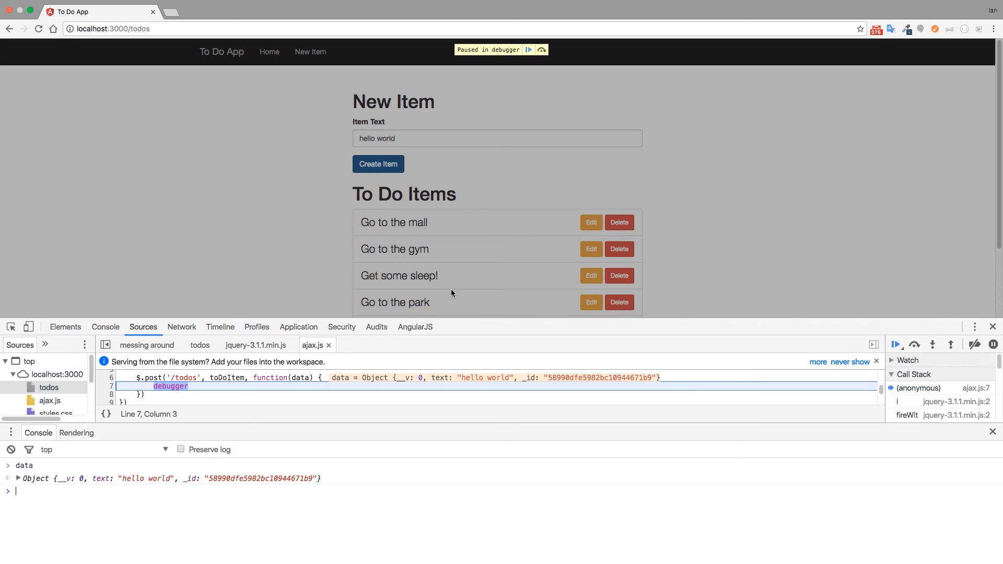